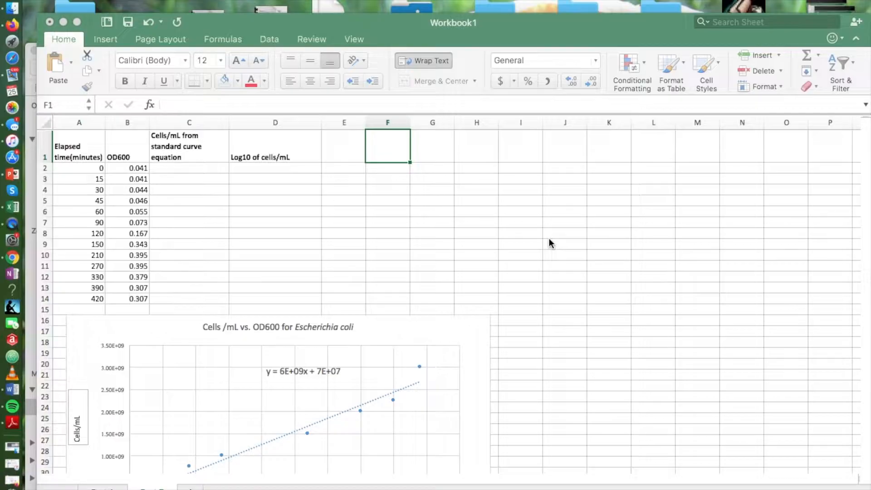
mouse_move(545, 243)
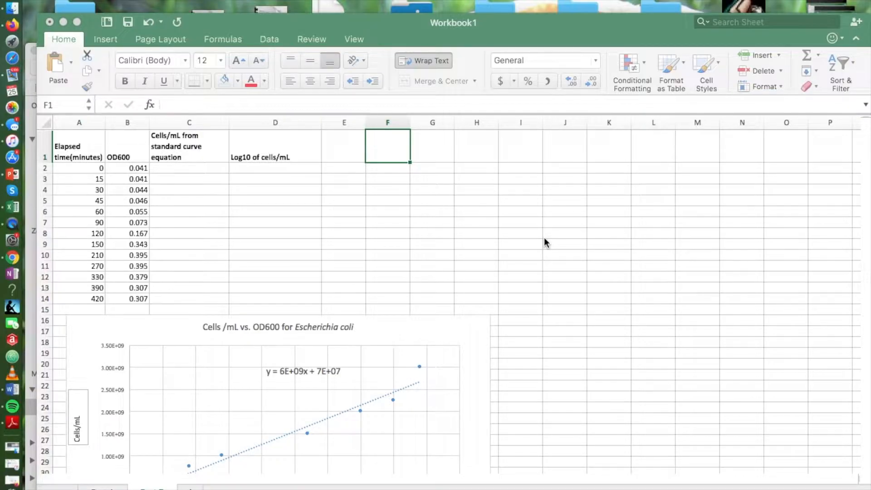
mouse_move(499, 245)
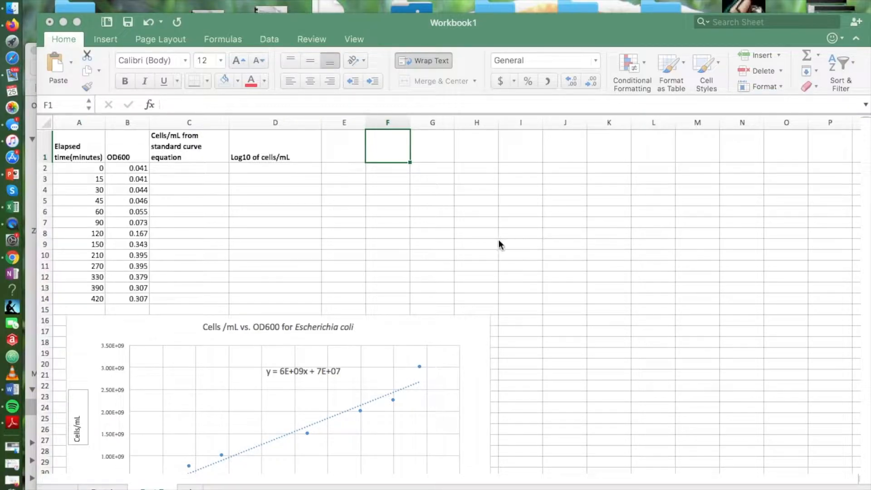
mouse_move(134, 172)
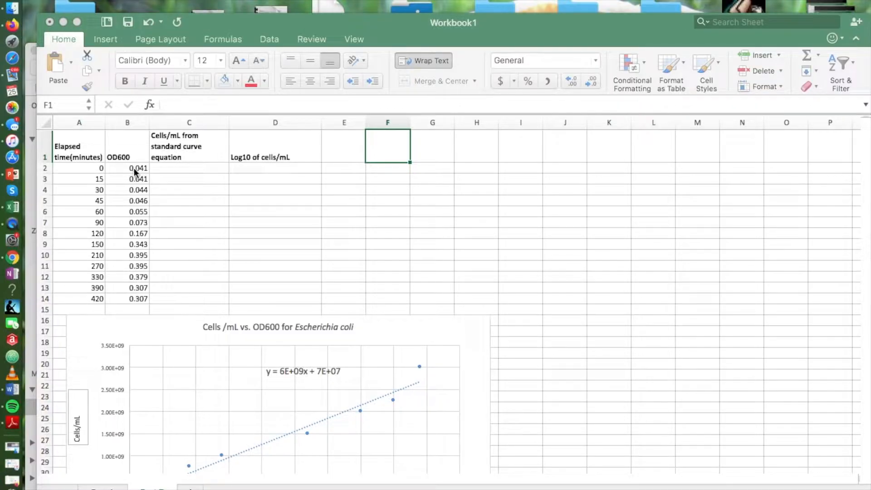
mouse_move(138, 224)
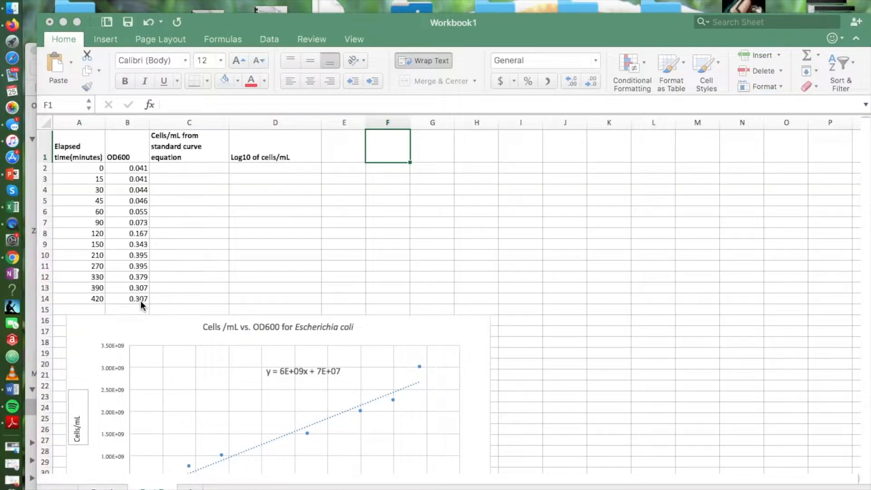
mouse_move(205, 342)
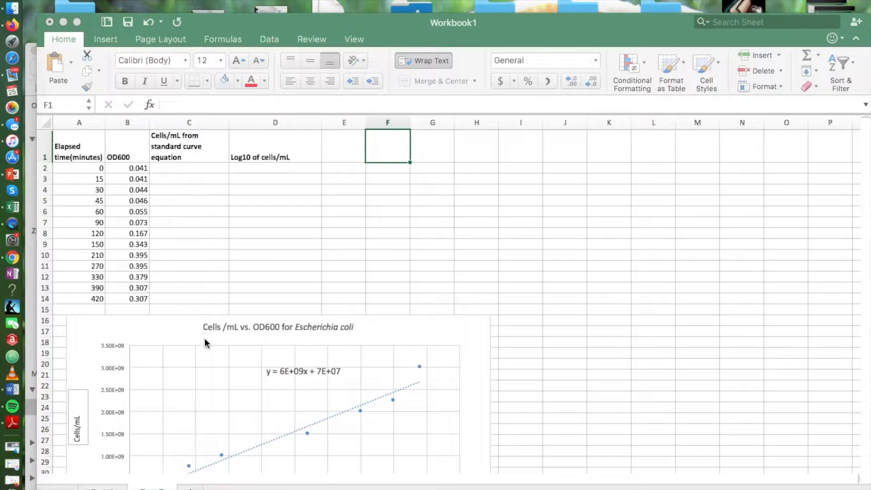
mouse_move(240, 379)
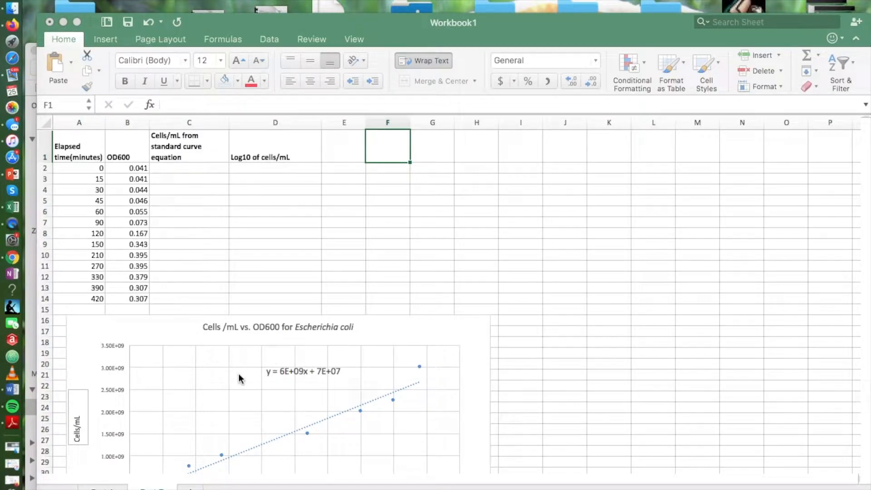
mouse_move(234, 372)
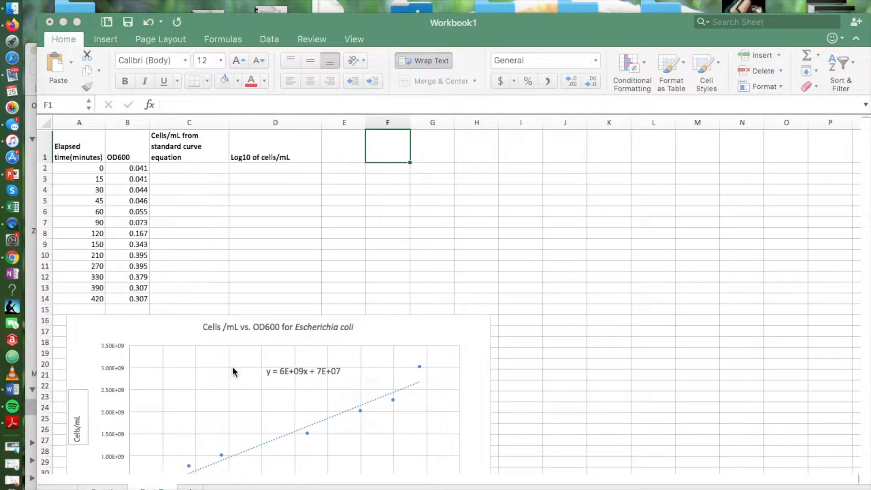
mouse_move(183, 178)
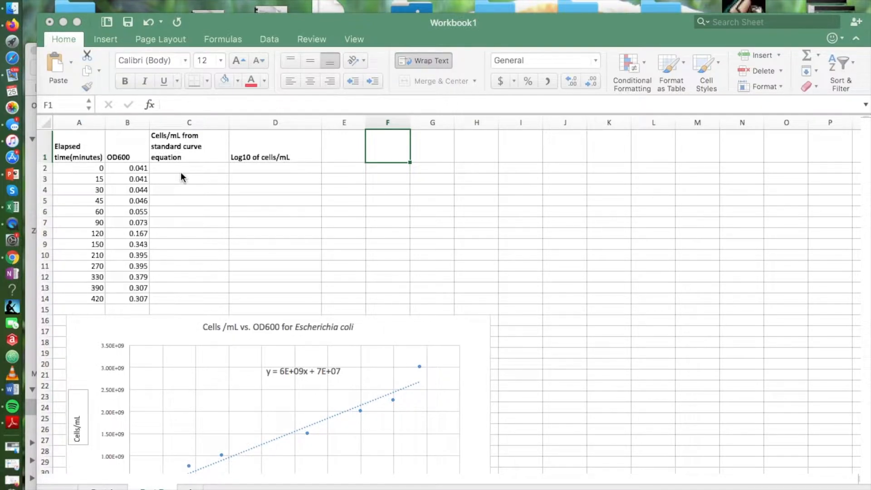
mouse_move(163, 173)
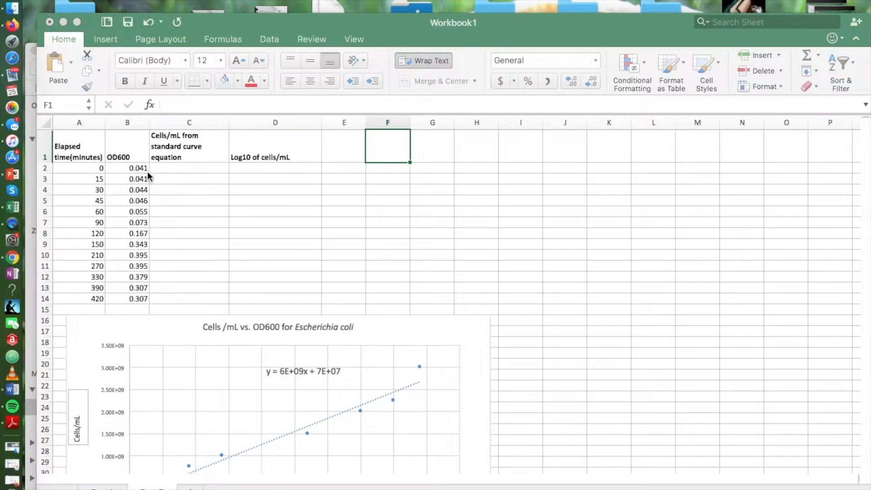
mouse_move(222, 286)
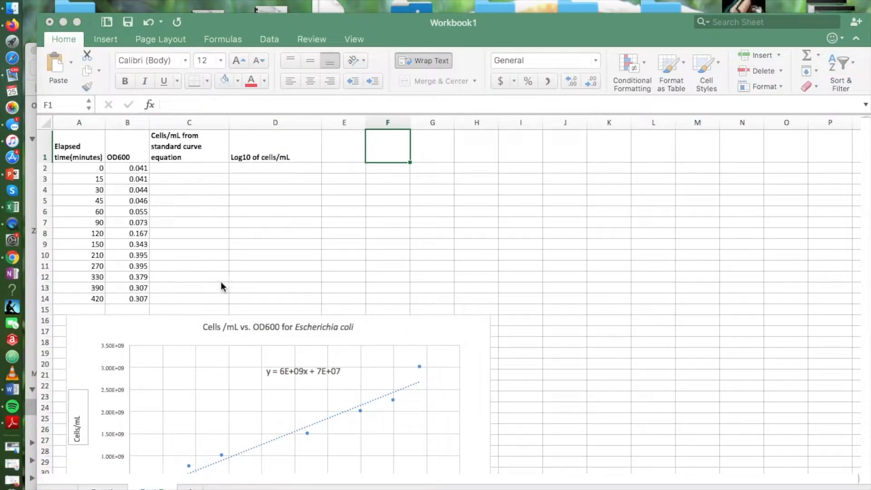
mouse_move(401, 374)
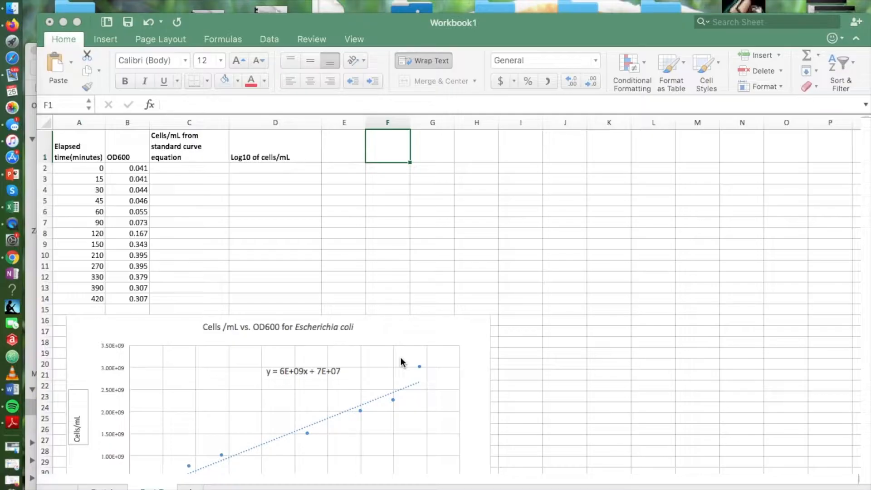
Enter the standard-curve formula =((6*10^9)*B2)+7*10^7 in C2, referencing the first OD600 reading
scroll(down, 3)
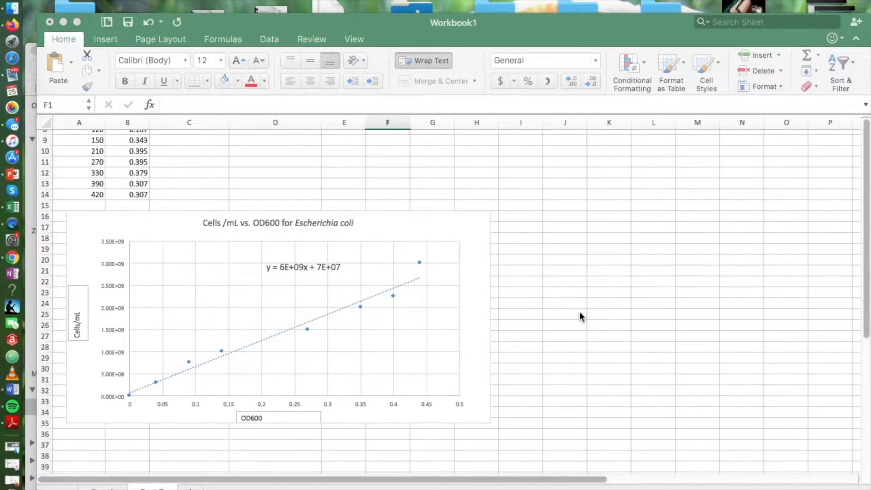
scroll(down, 3)
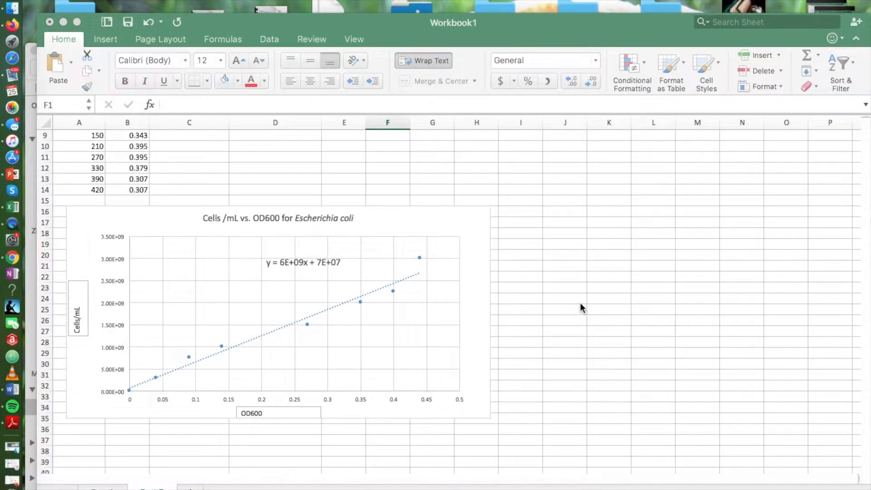
scroll(up, 3)
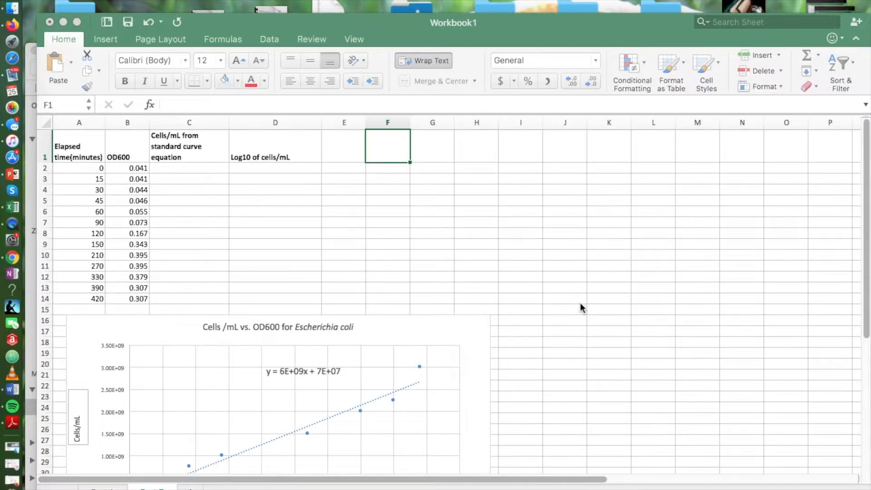
mouse_move(381, 369)
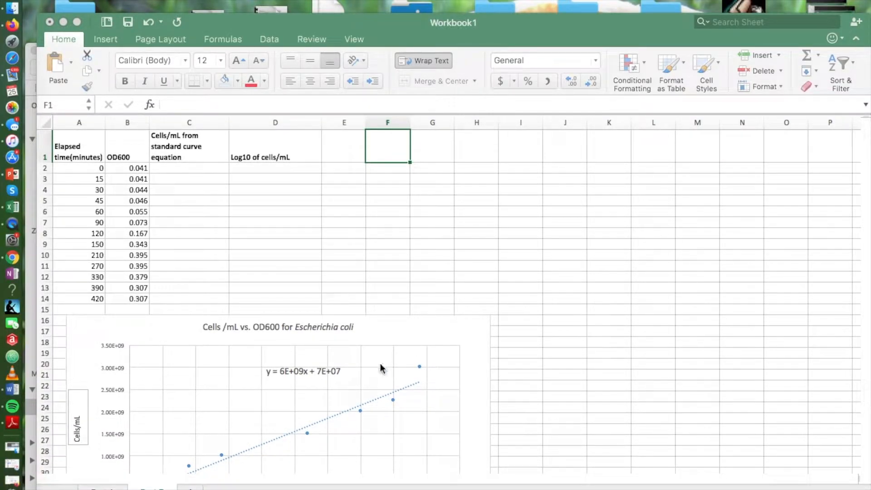
mouse_move(372, 374)
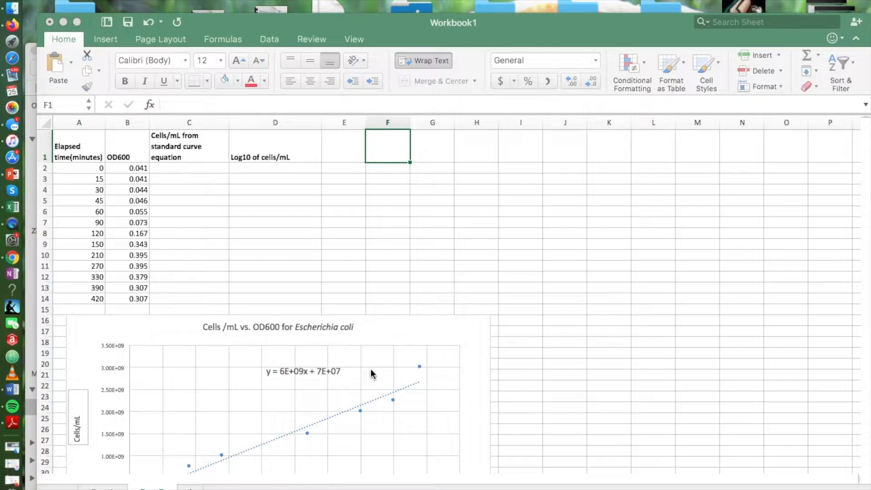
mouse_move(263, 399)
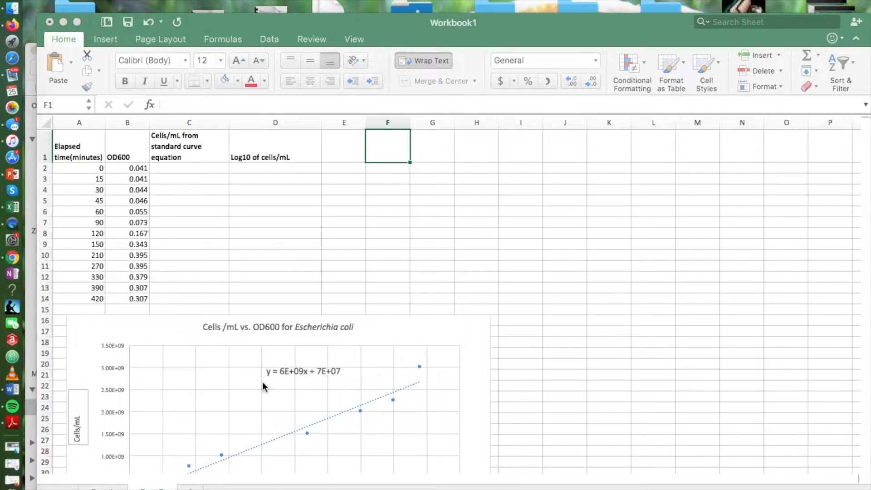
mouse_move(267, 379)
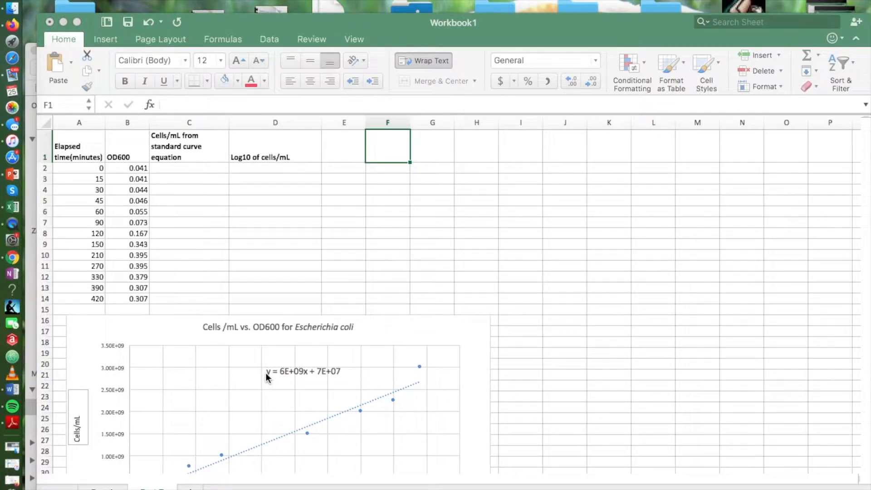
mouse_move(166, 172)
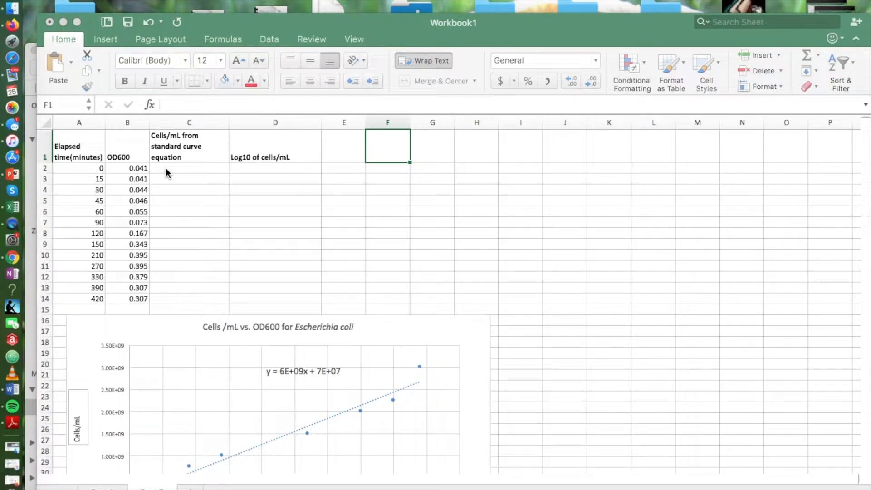
mouse_move(286, 326)
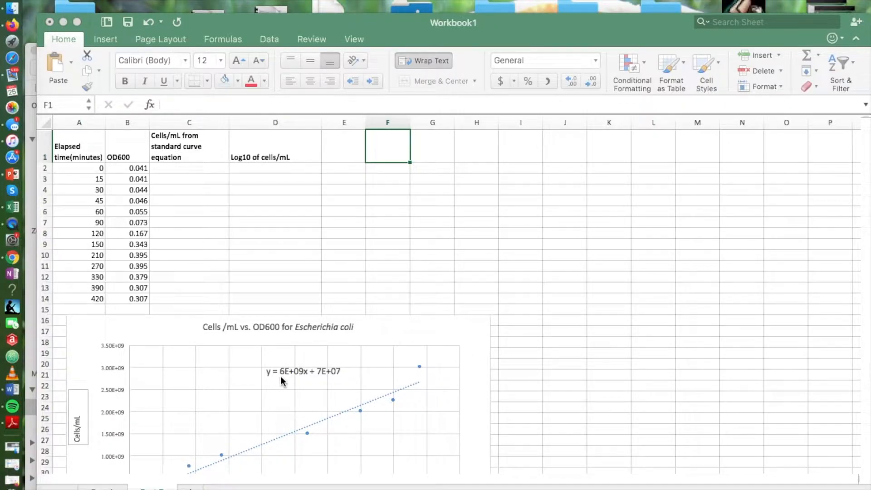
mouse_move(301, 373)
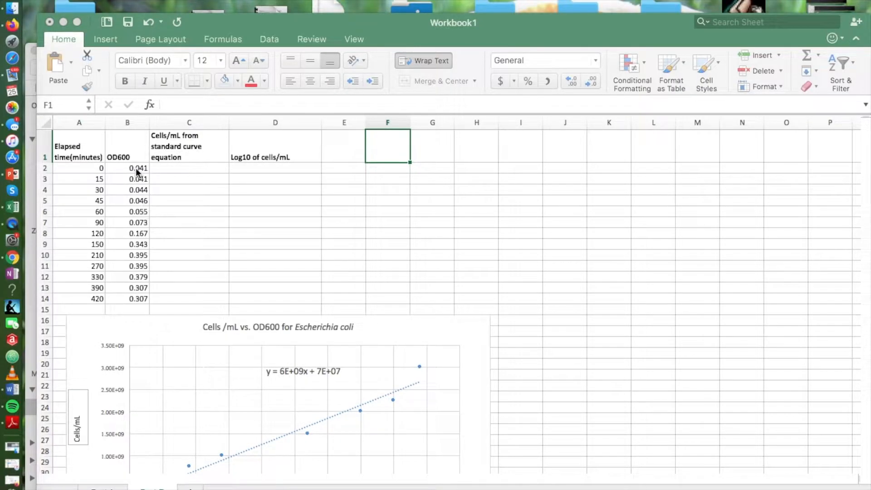
mouse_move(186, 274)
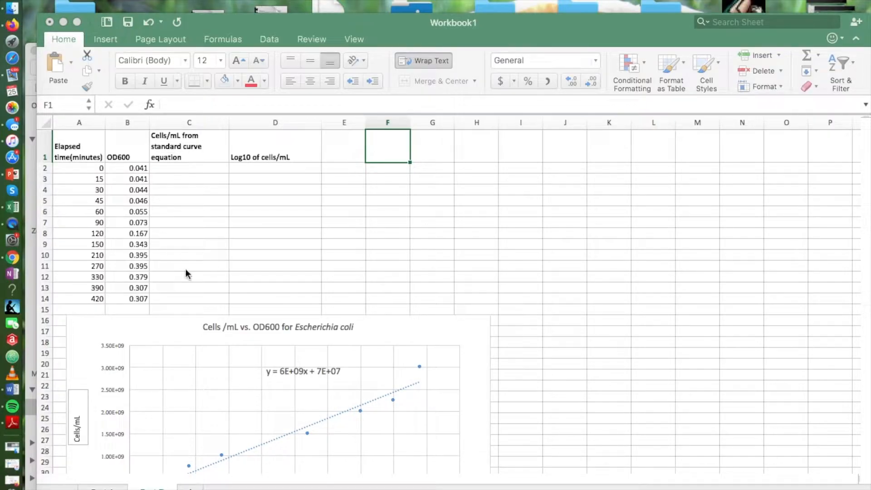
mouse_move(330, 378)
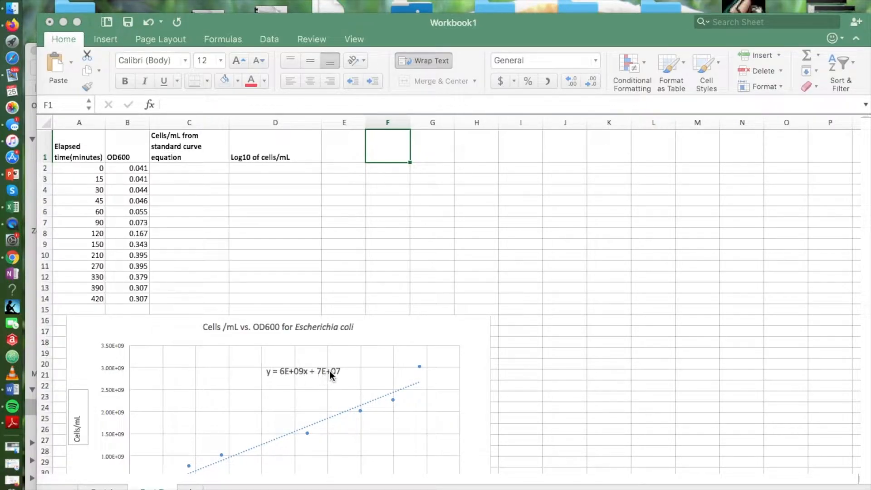
mouse_move(342, 381)
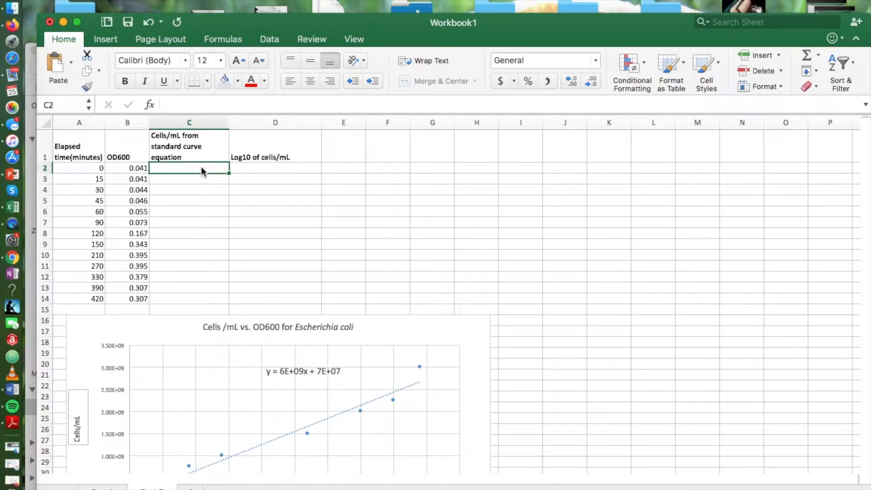
text(=)
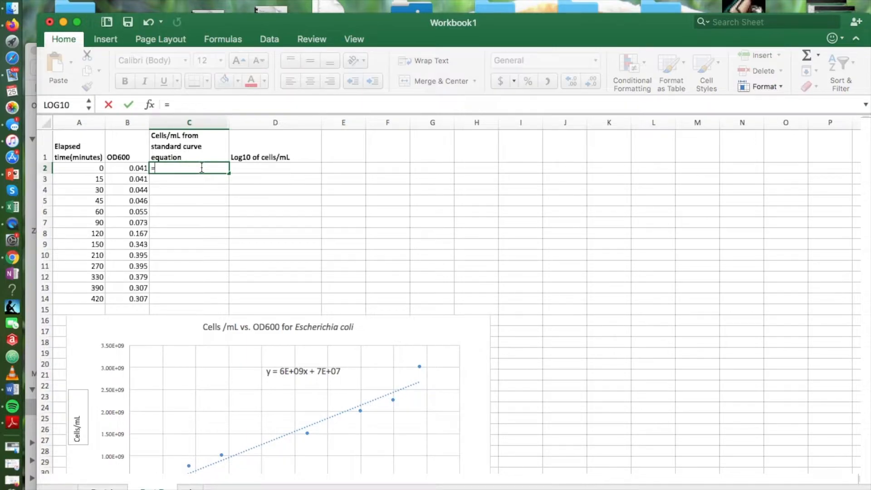
text(6)
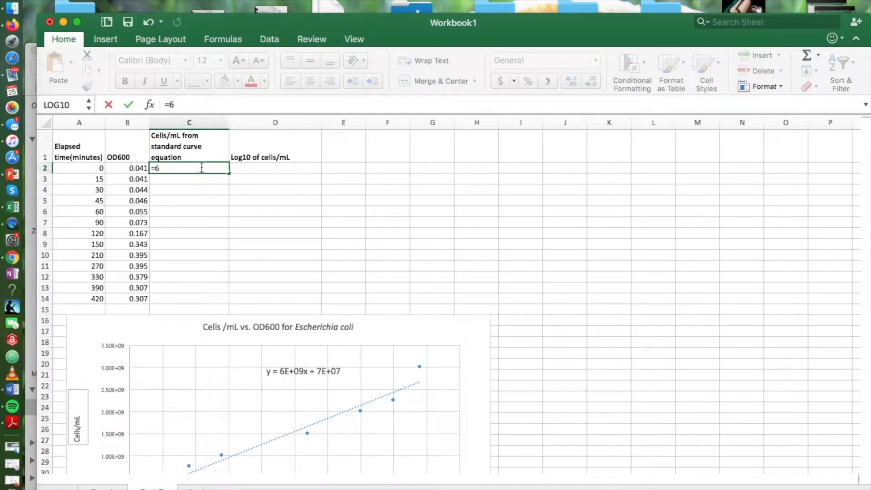
text(*10)
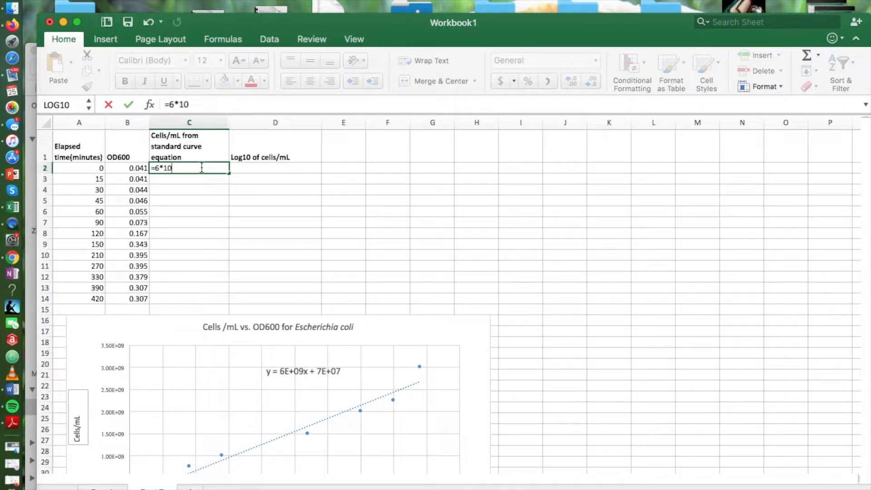
text(^)
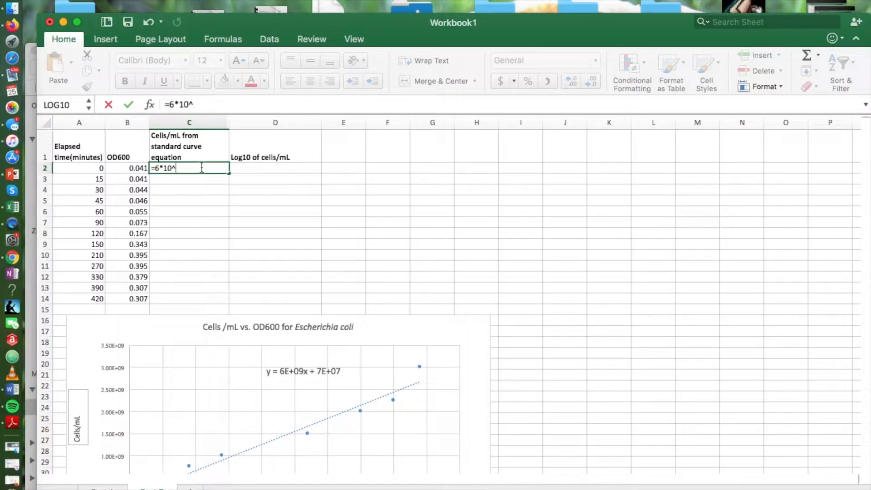
text(9))
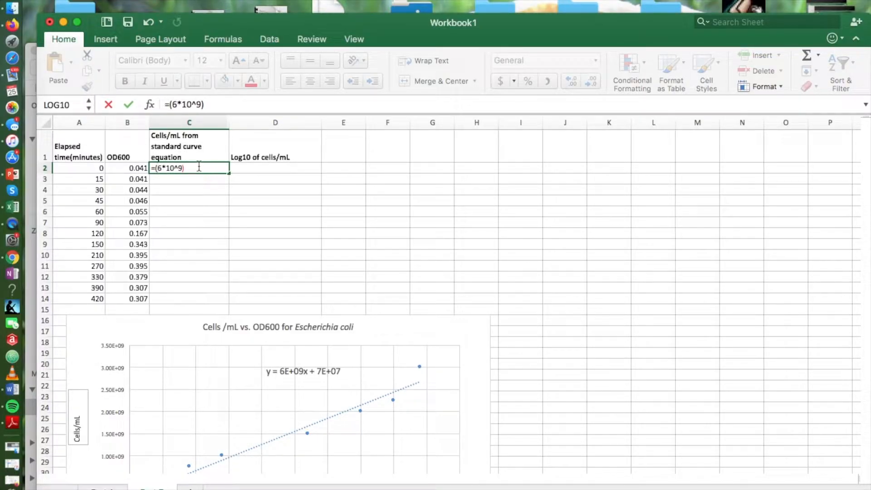
text(*)
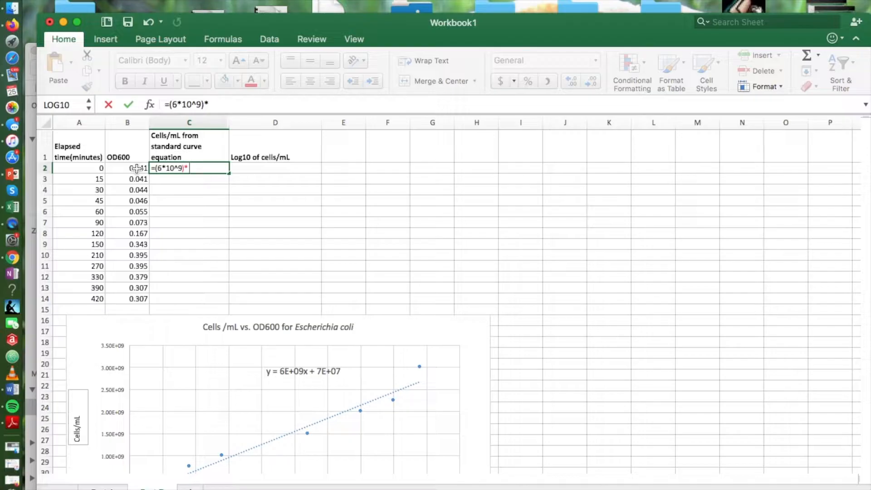
click(127, 168)
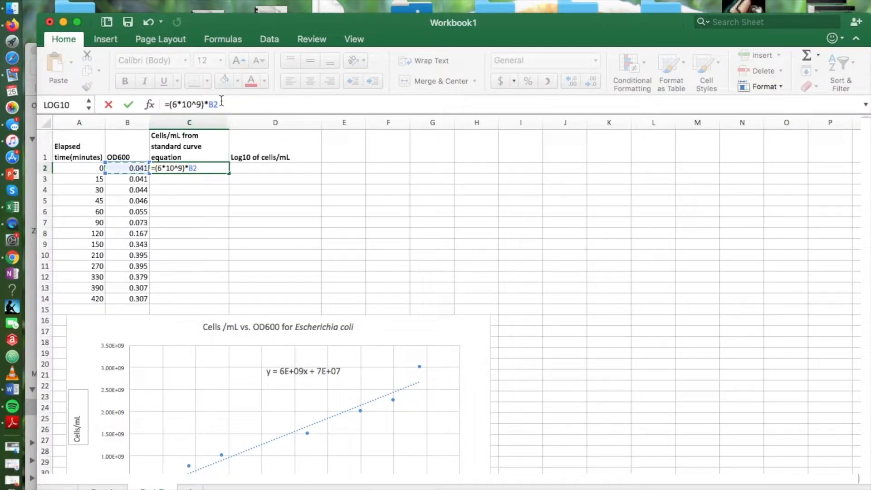
text())
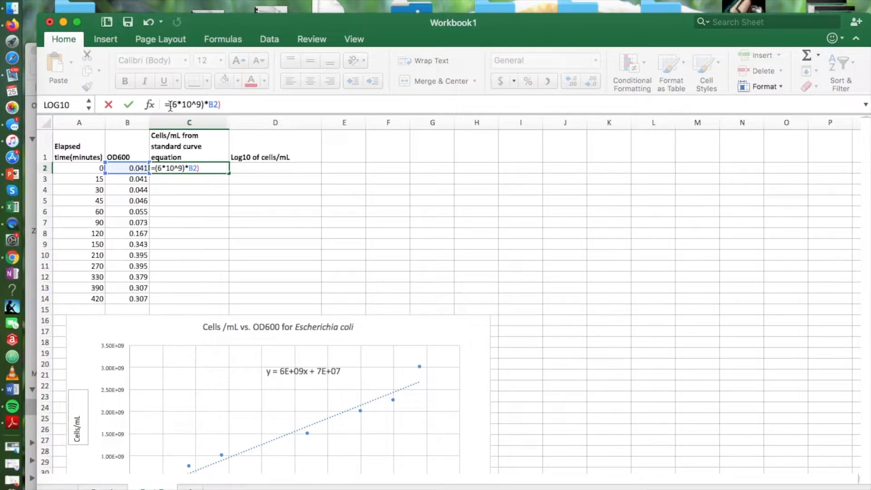
text(()
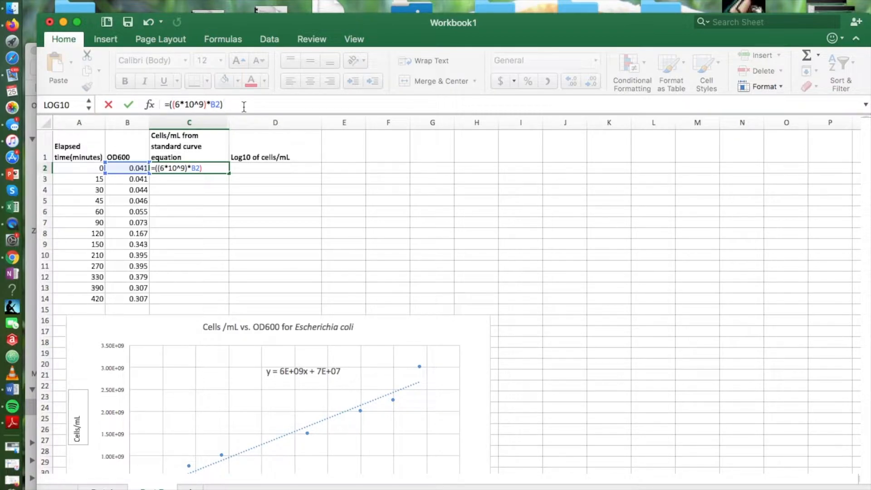
text(+)
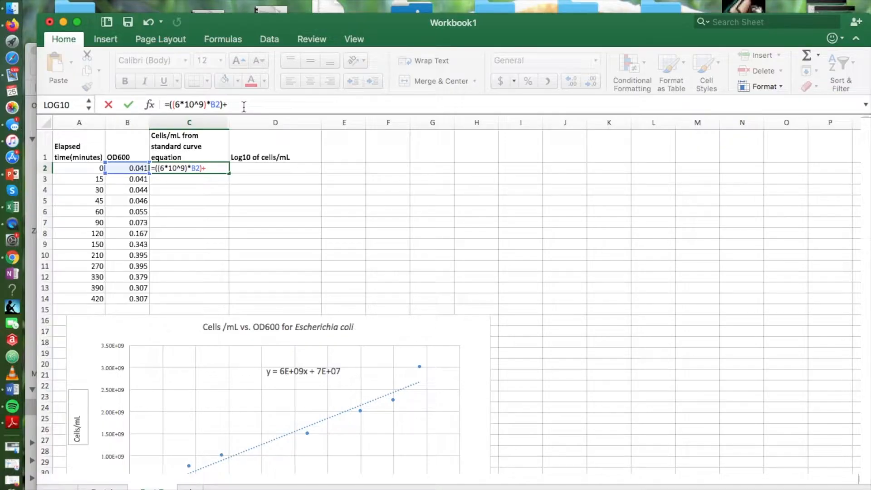
text(7*)
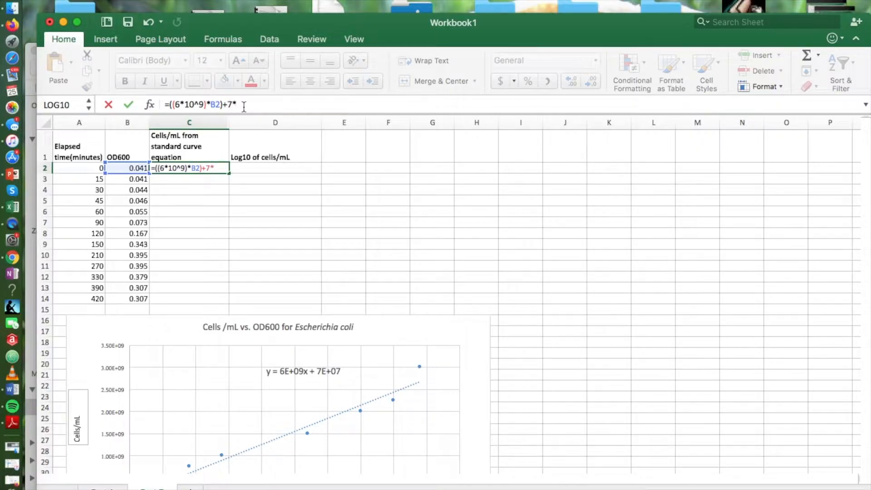
text(10^)
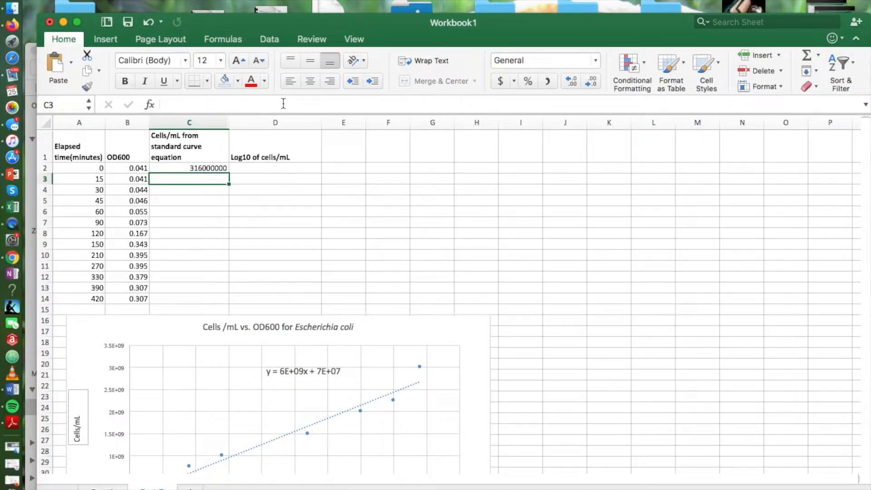
mouse_move(227, 157)
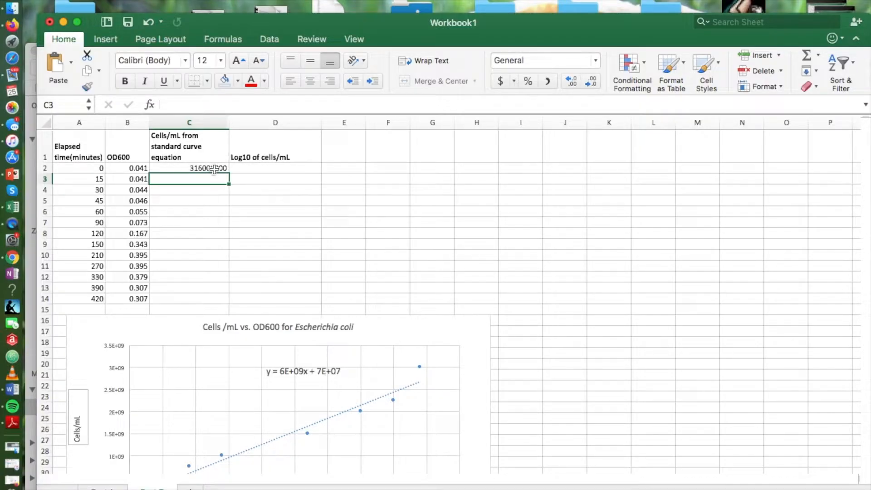
Select the Cells/mL range from C2 down to row 14
drag(188, 168, 225, 234)
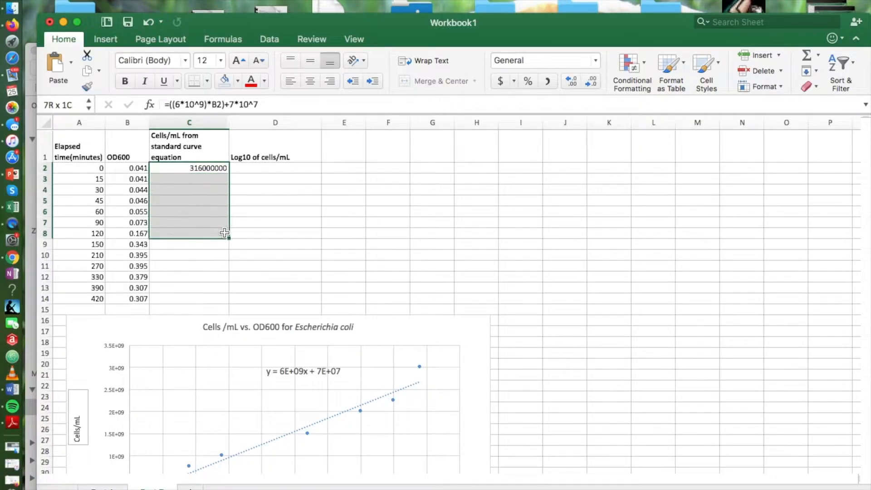
drag(212, 233, 211, 311)
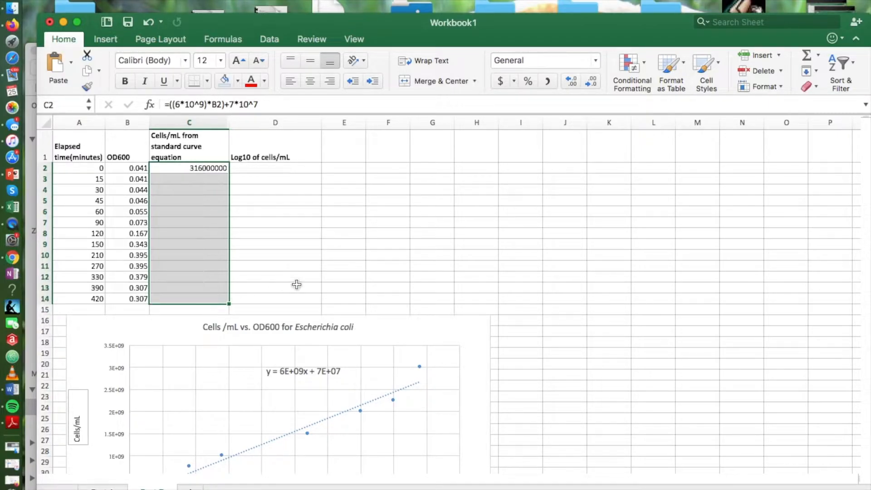
Format the selected Cells/mL cells as Scientific so the first value reads 3.16E+08
click(762, 86)
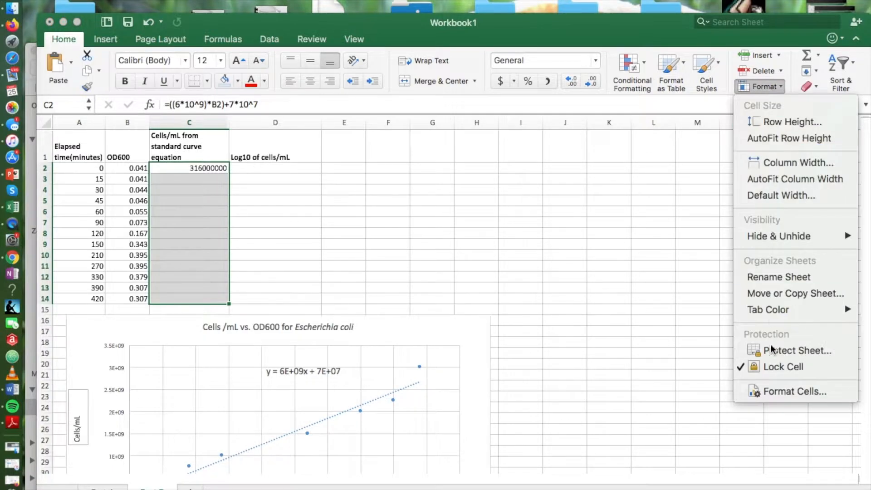
click(793, 392)
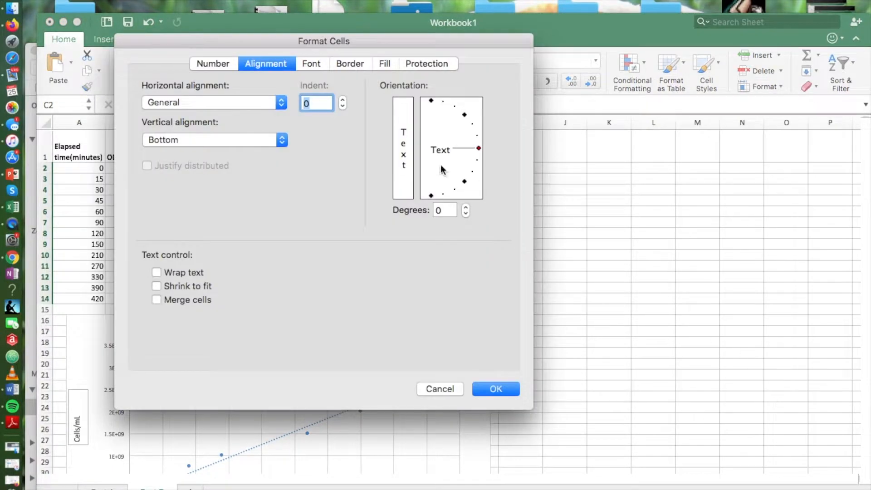
click(212, 64)
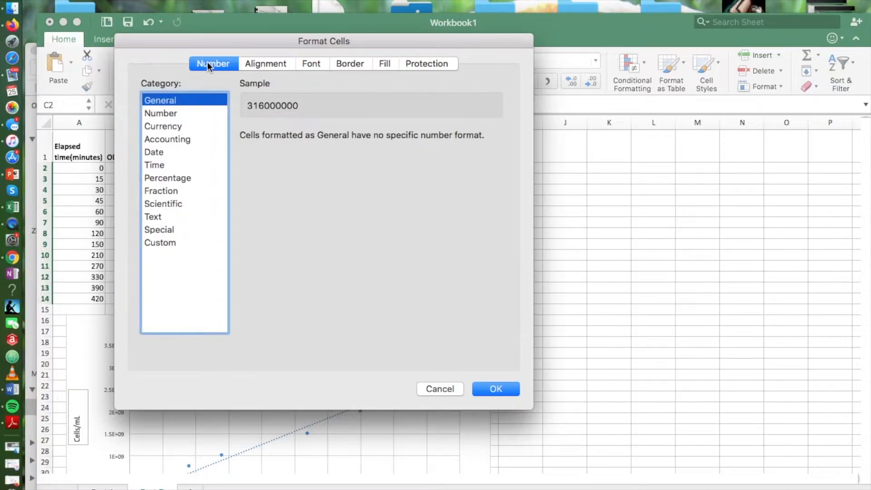
click(163, 203)
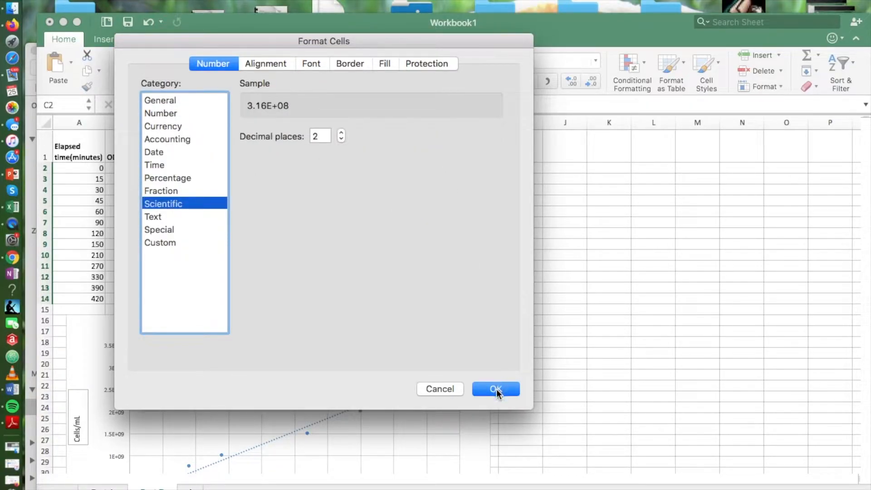
click(496, 388)
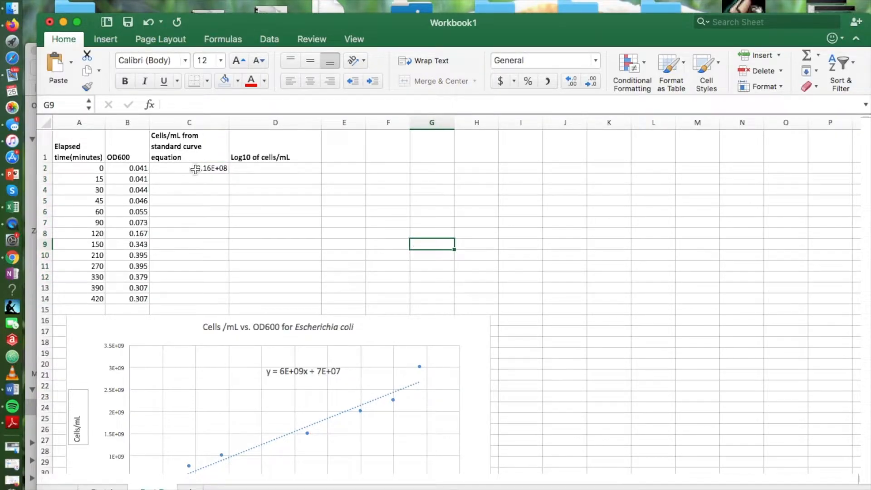
Fill the C2 cell-count formula down to C14 for all time points 0–420 minutes
click(196, 167)
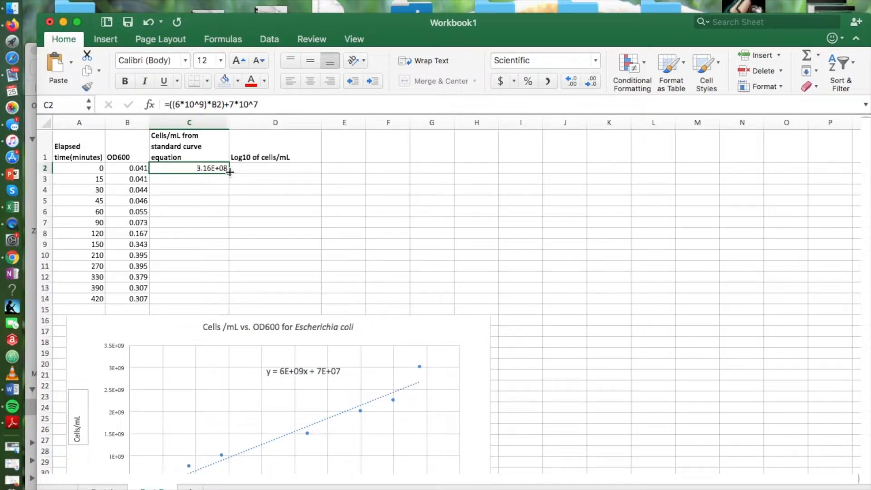
drag(229, 172, 229, 226)
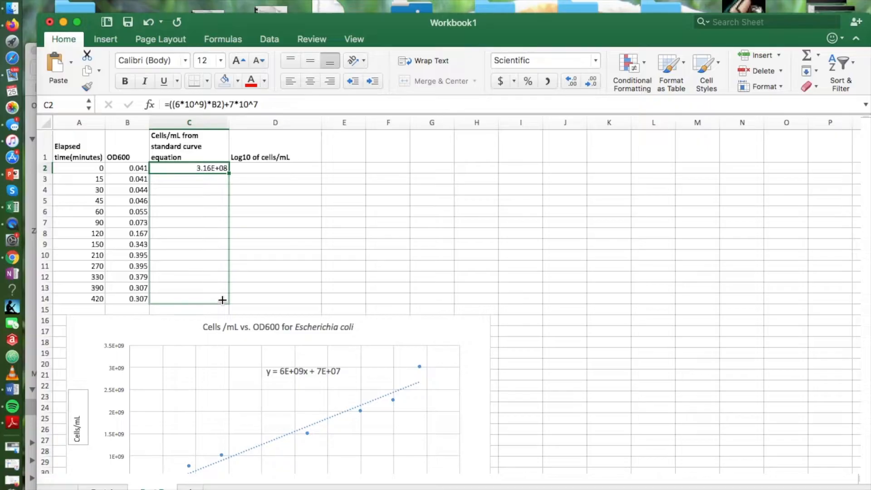
drag(223, 168, 222, 300)
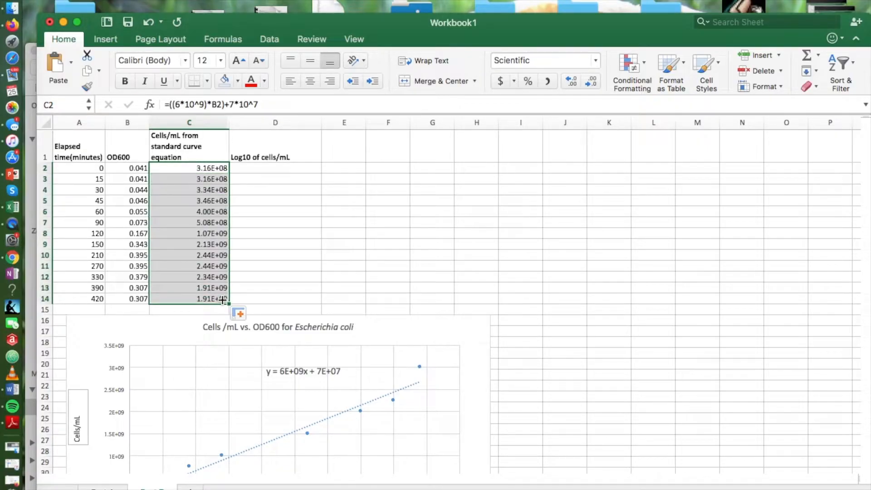
mouse_move(501, 268)
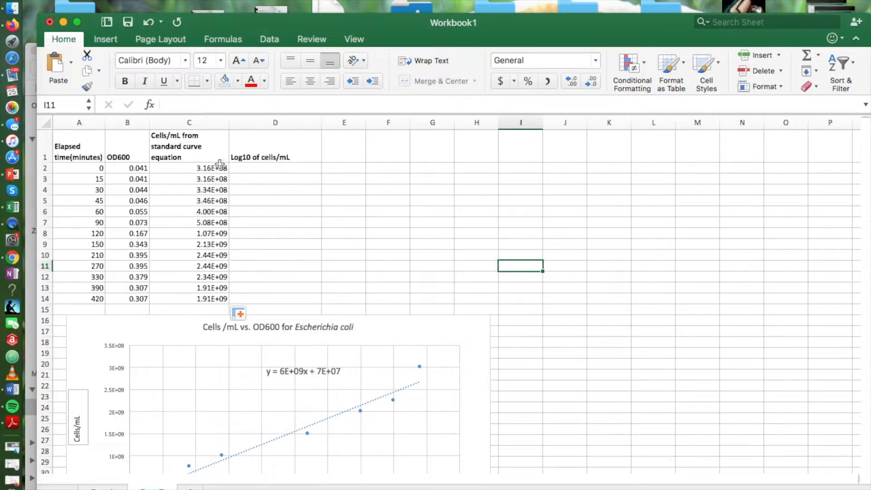
mouse_move(105, 200)
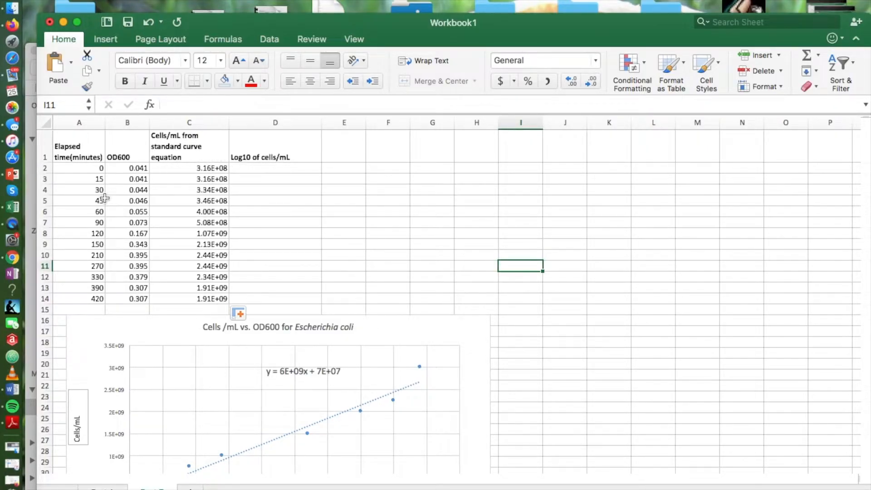
mouse_move(431, 238)
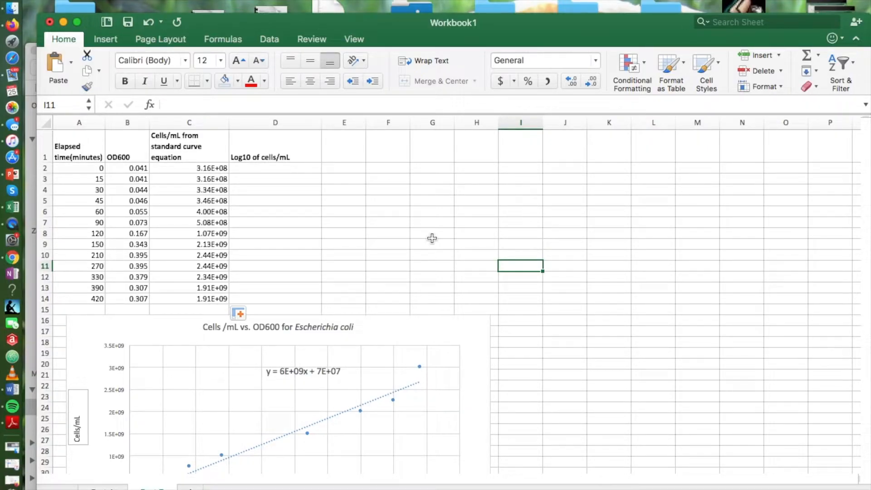
mouse_move(303, 172)
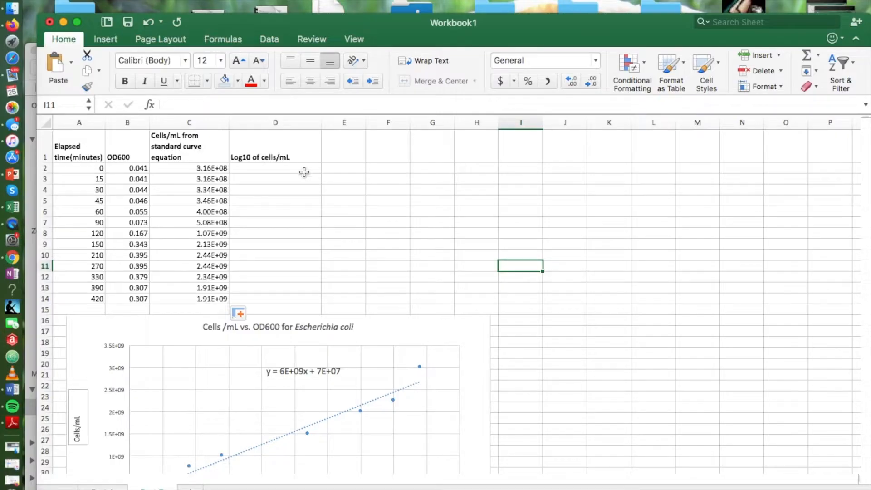
mouse_move(290, 171)
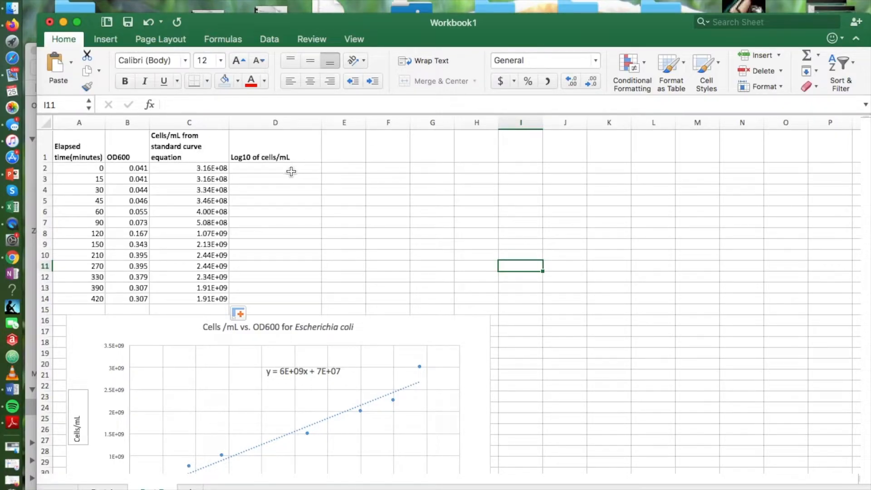
Enter =LOG10(C2) in D2 and fill it down to D14
click(275, 169)
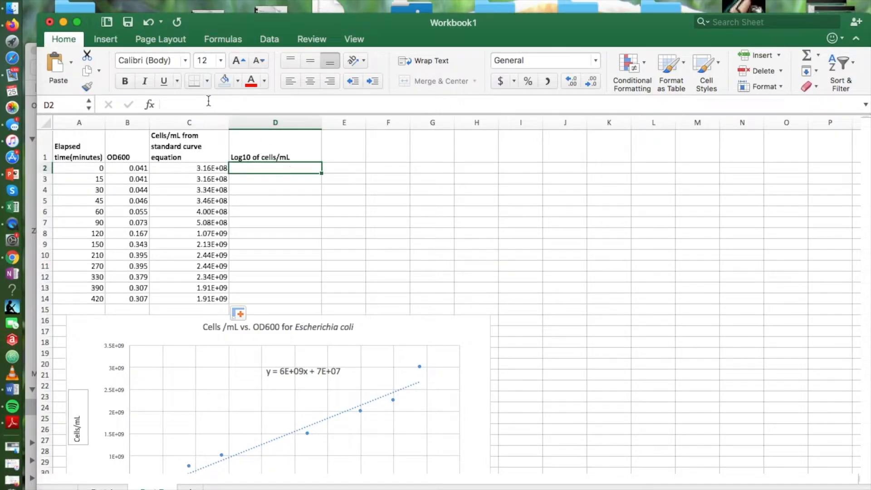
text(=)
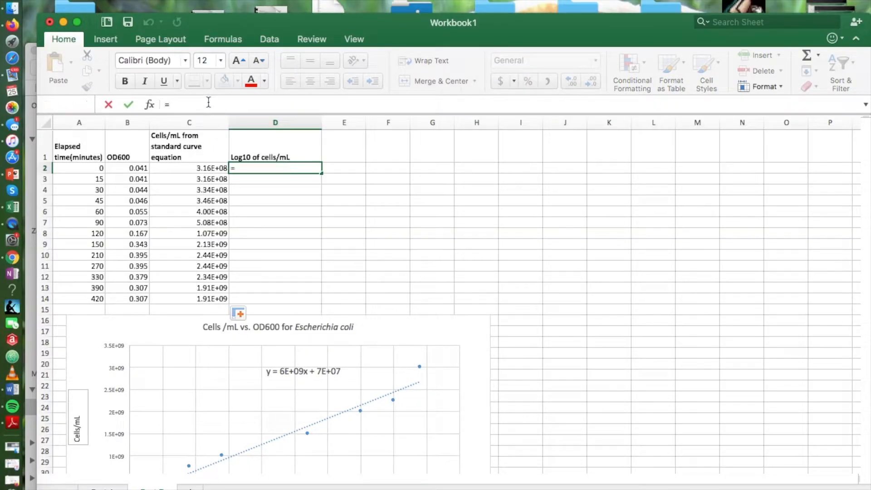
text(lo)
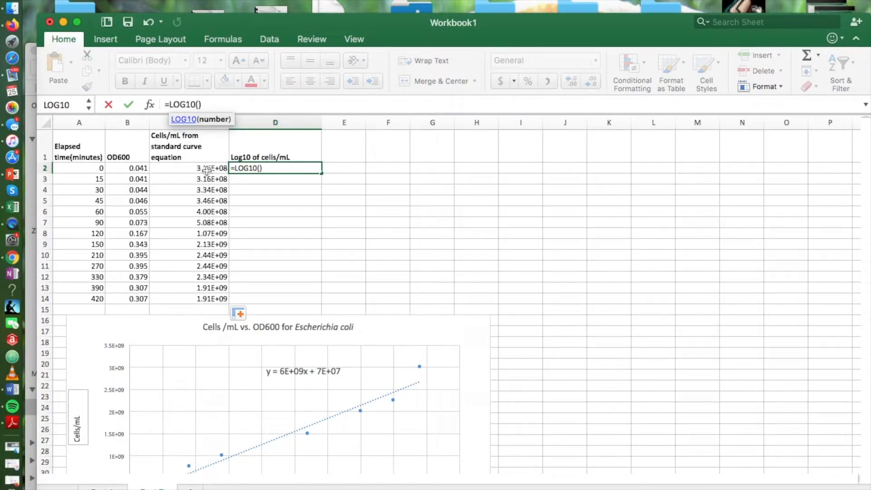
click(201, 167)
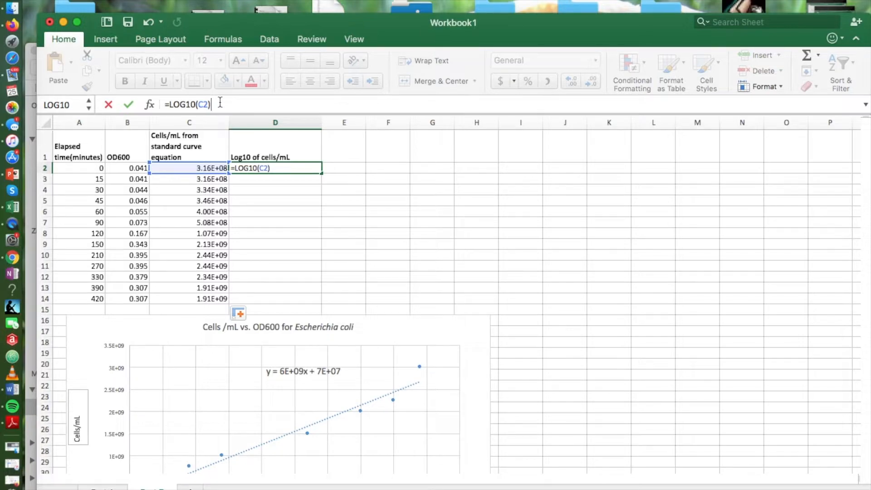
key(Enter)
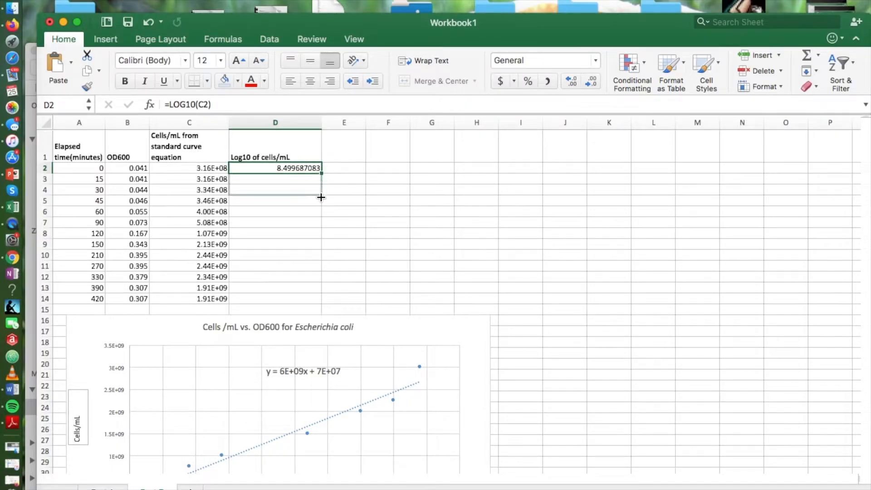
drag(320, 172, 317, 300)
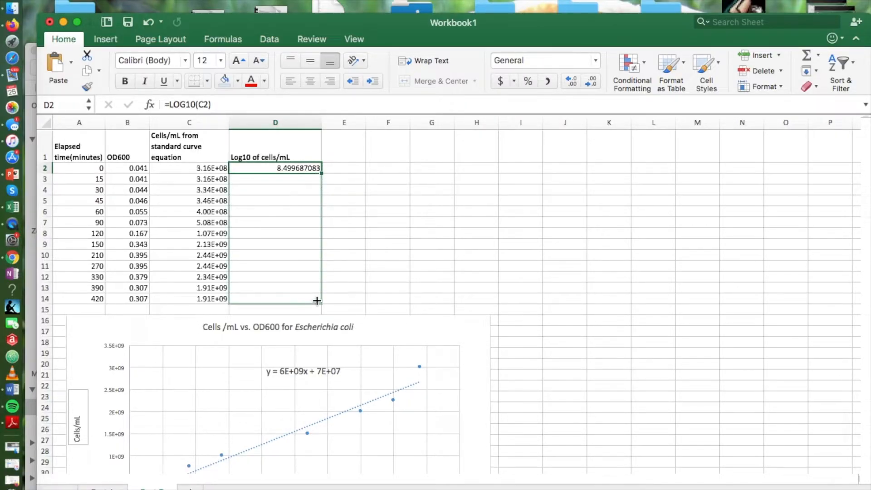
drag(318, 168, 318, 301)
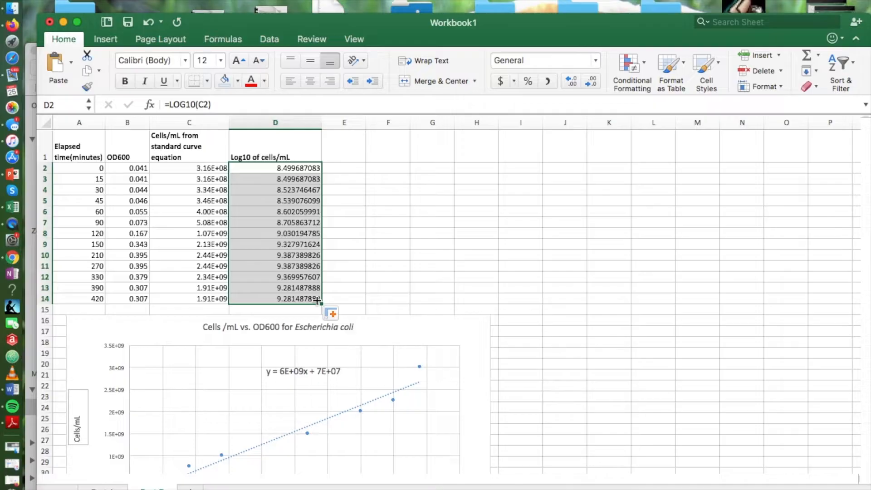
mouse_move(616, 270)
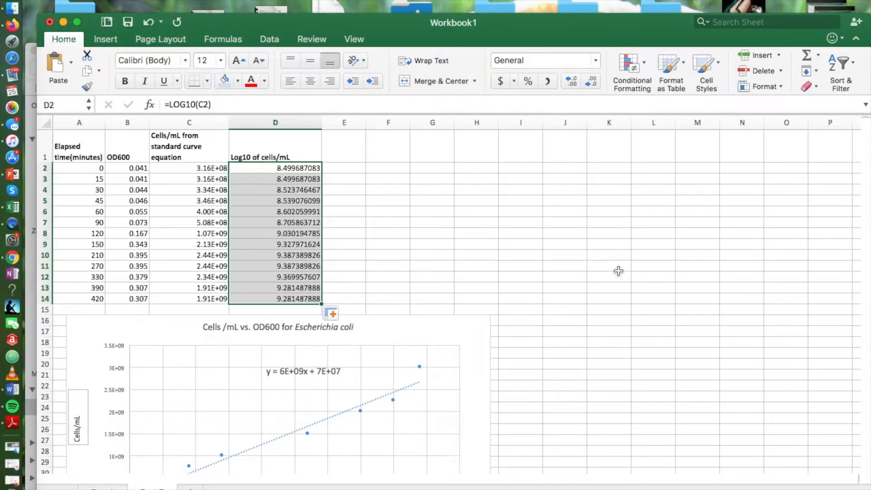
mouse_move(506, 196)
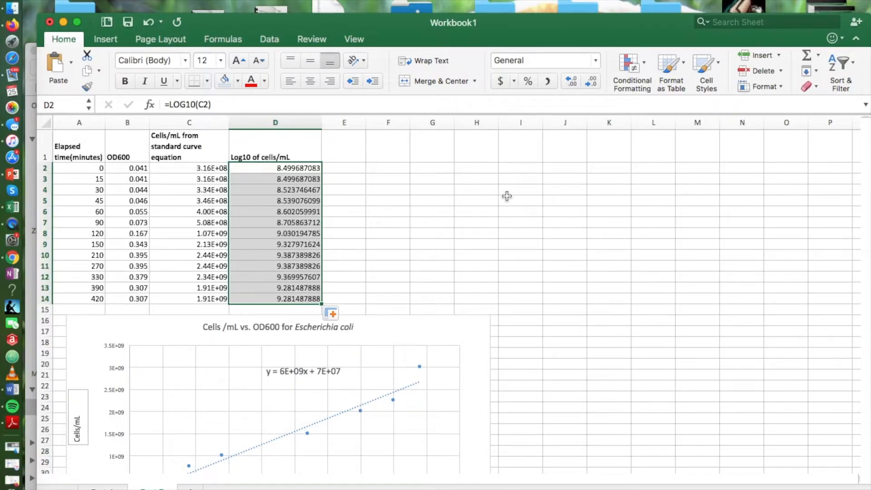
Select A2:A14 and add D2:D14 as the chart data
click(343, 145)
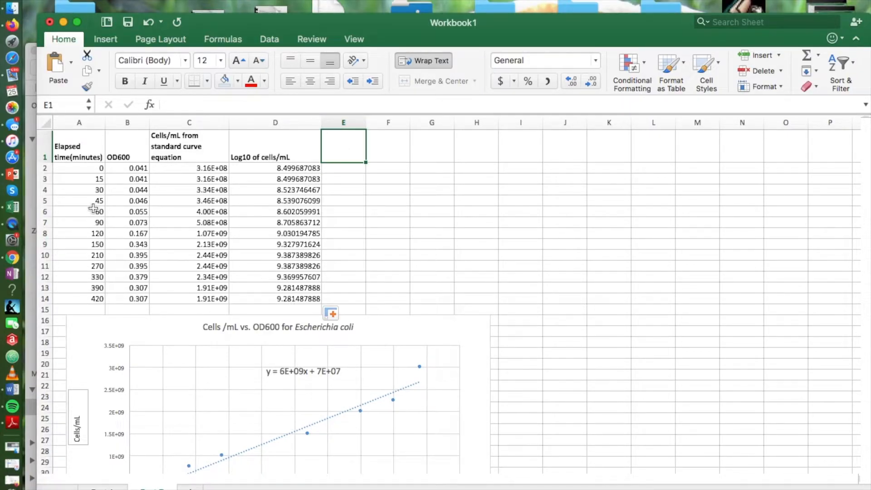
mouse_move(82, 300)
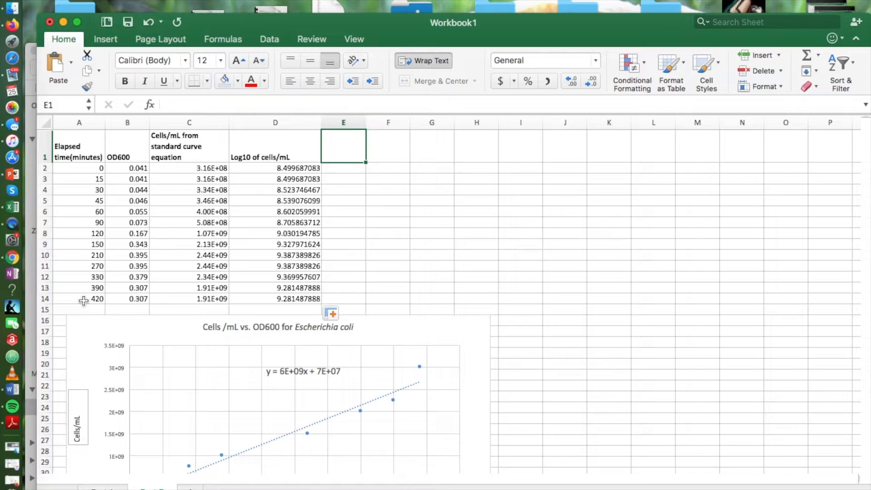
mouse_move(91, 172)
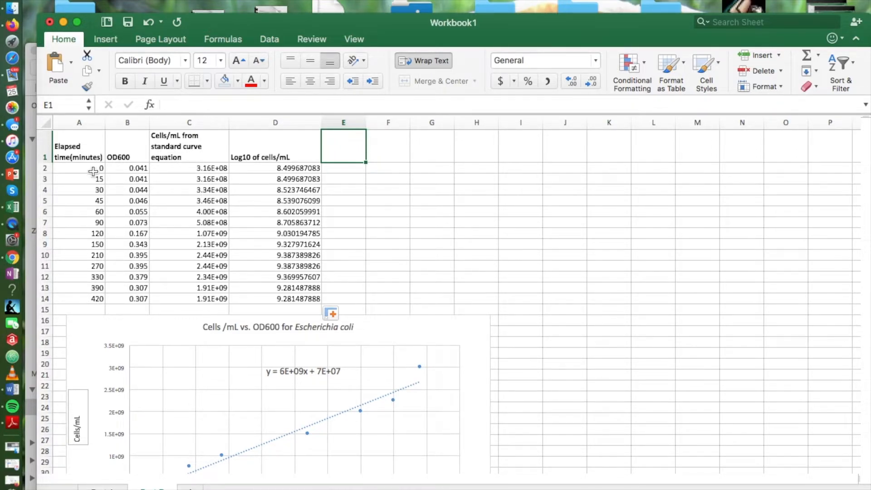
drag(79, 168, 79, 298)
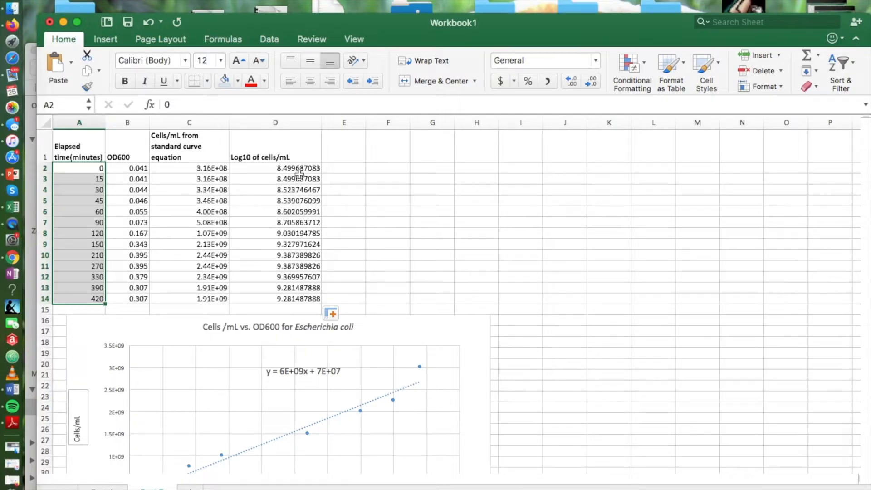
drag(275, 167, 275, 299)
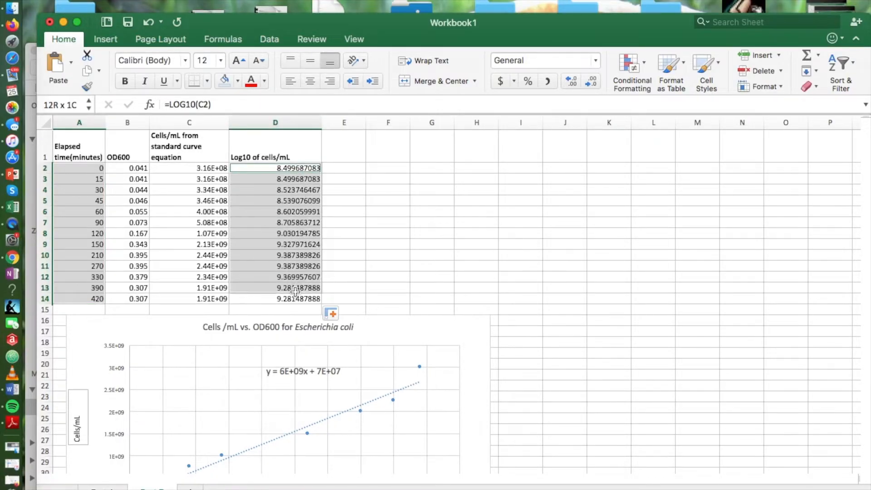
click(275, 168)
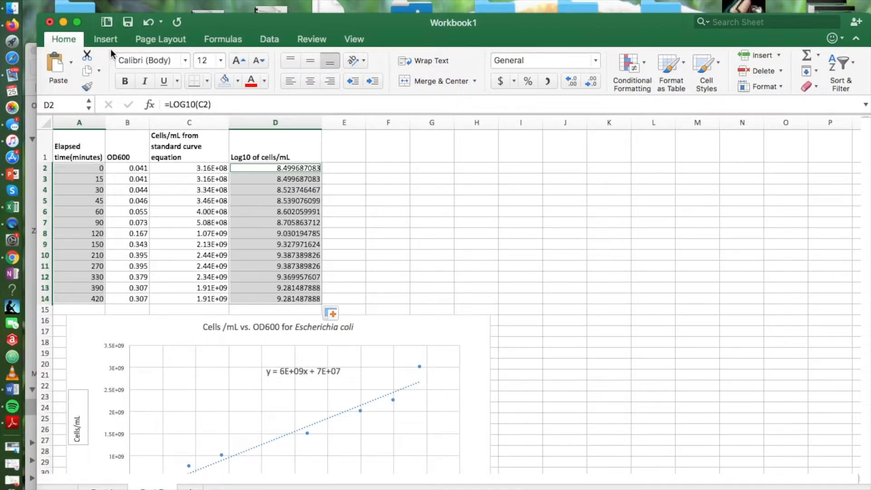
Insert an X Y Scatter chart with straight lines and markers from the selected data
click(106, 39)
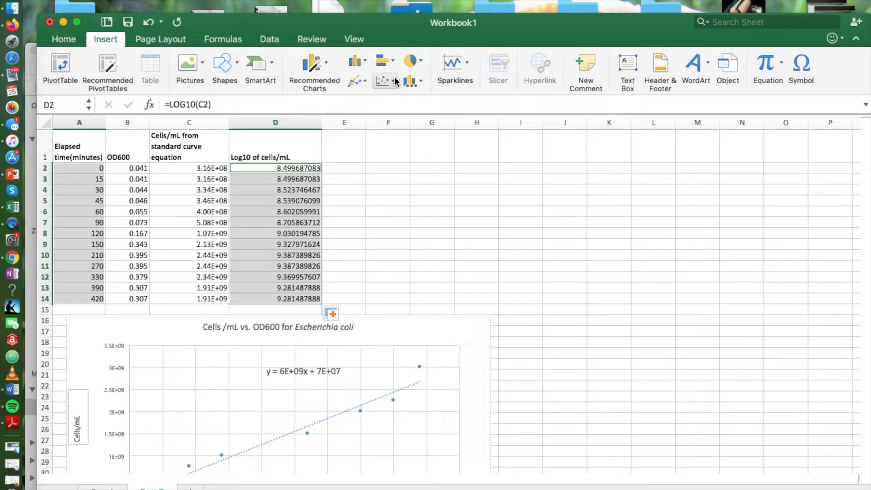
mouse_move(383, 72)
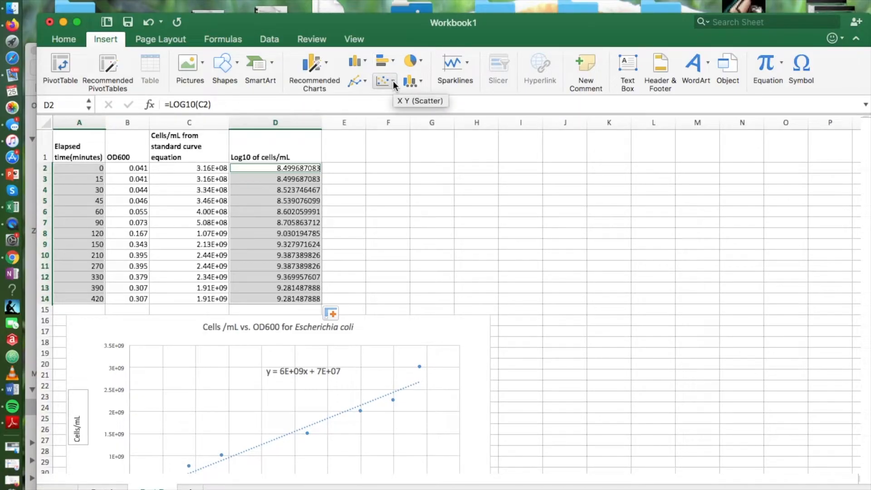
click(381, 80)
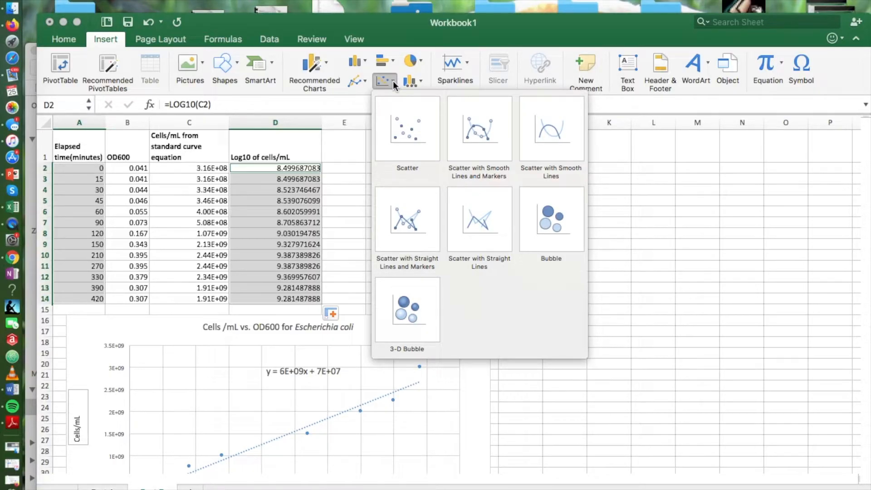
mouse_move(405, 223)
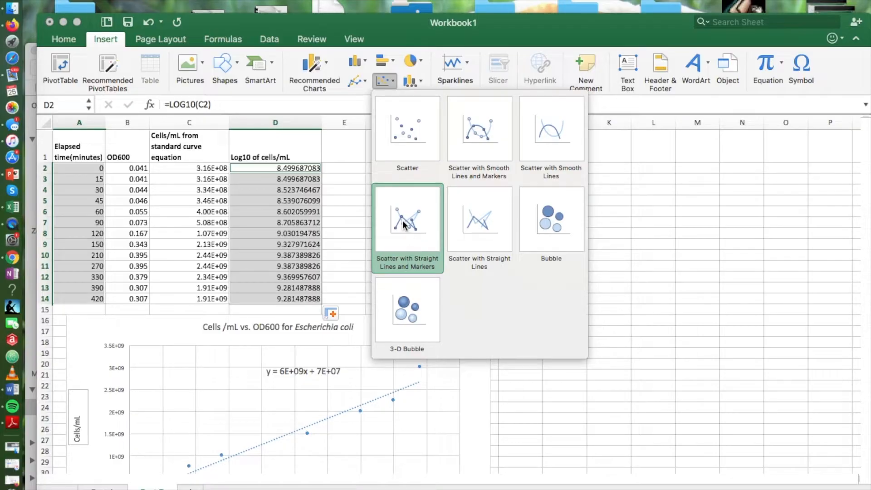
click(407, 219)
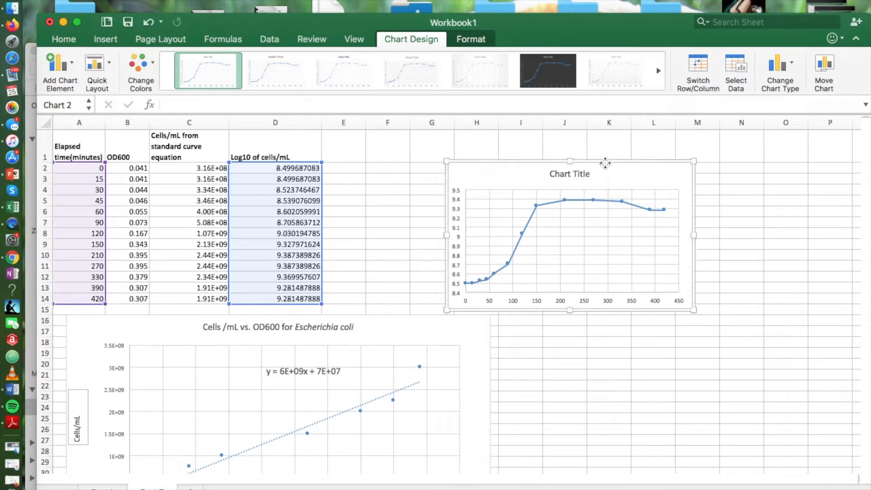
mouse_move(696, 312)
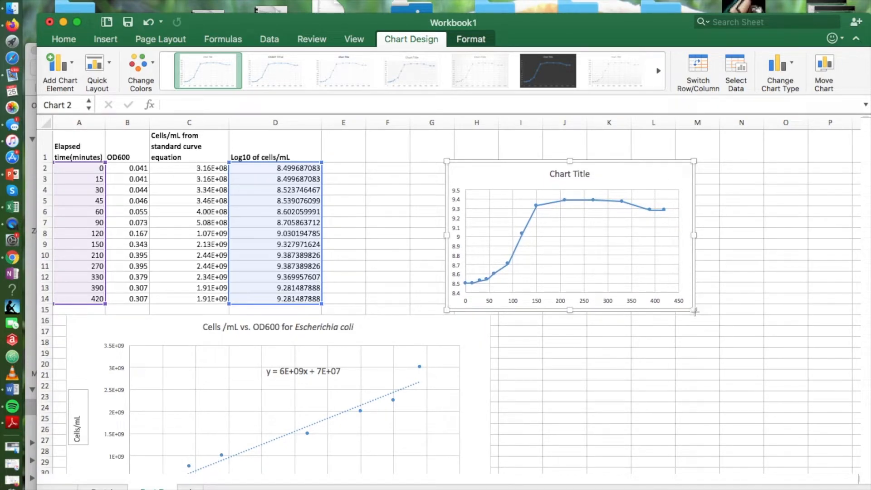
Enlarge the growth-curve chart by dragging its bottom-right handle outward
drag(694, 311, 762, 362)
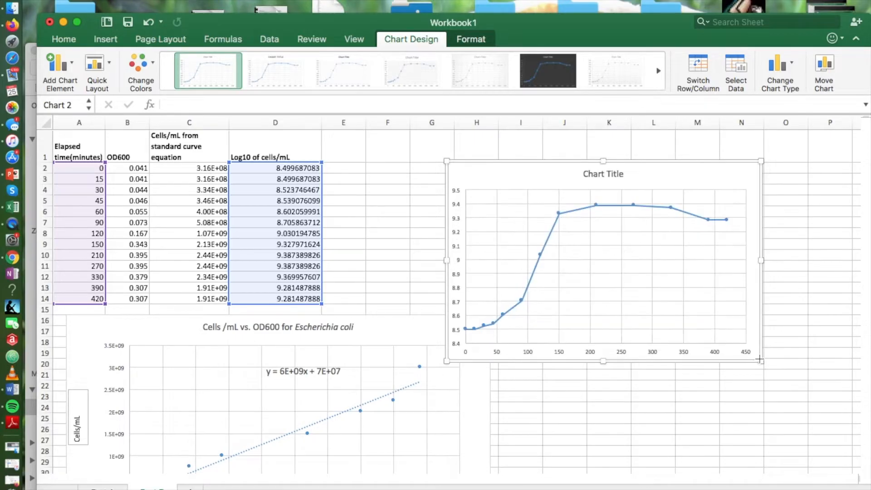
mouse_move(657, 304)
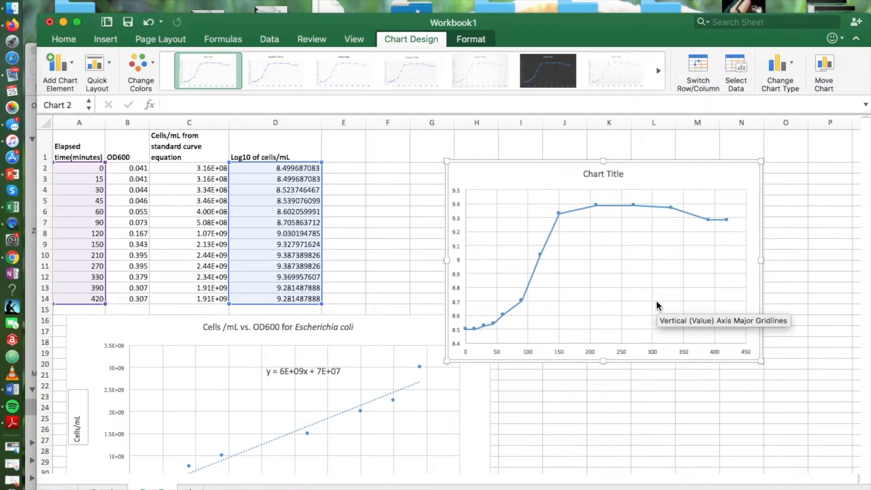
mouse_move(495, 332)
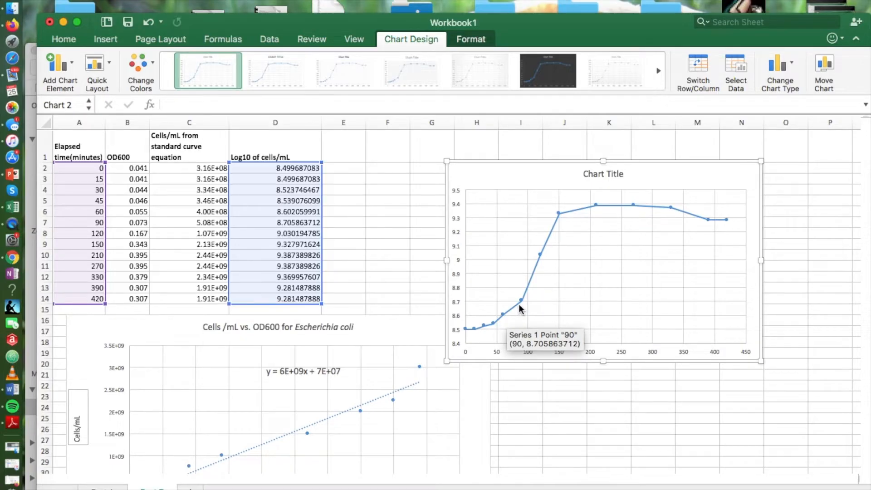
mouse_move(559, 220)
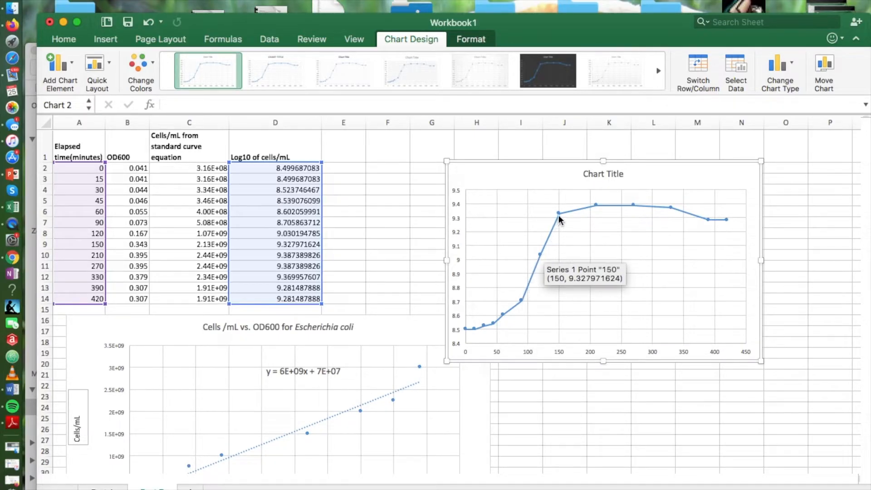
mouse_move(613, 212)
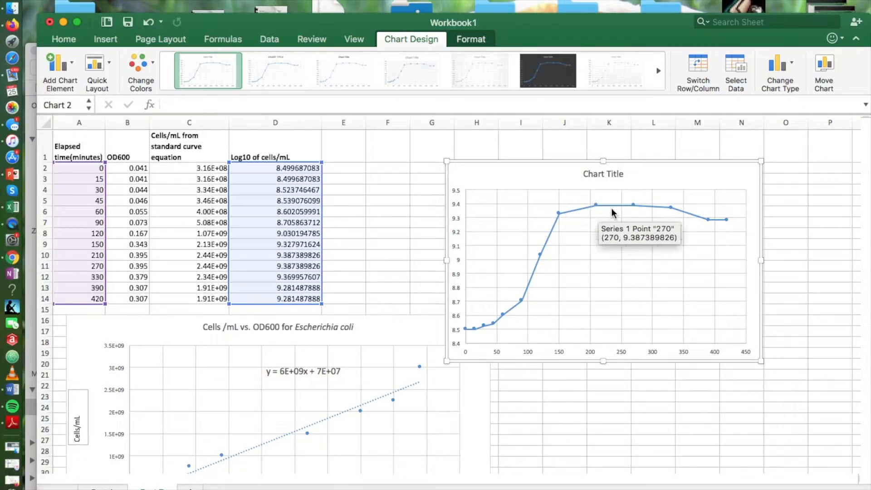
mouse_move(690, 214)
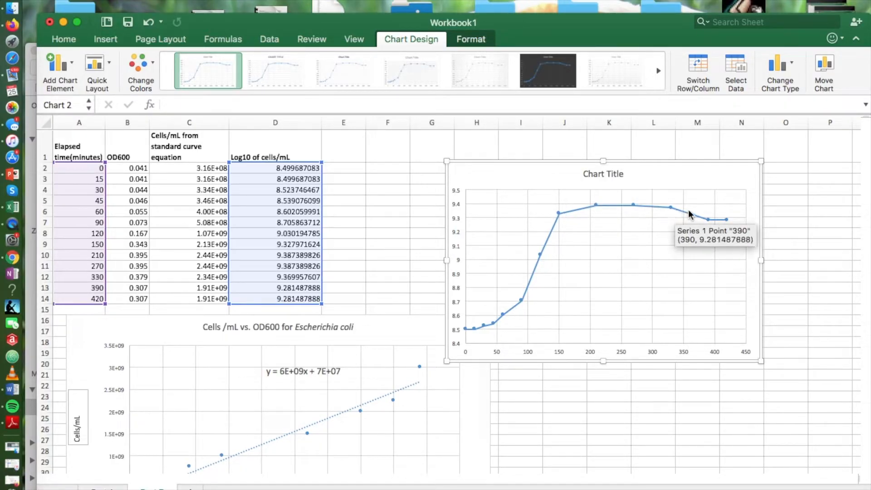
mouse_move(726, 226)
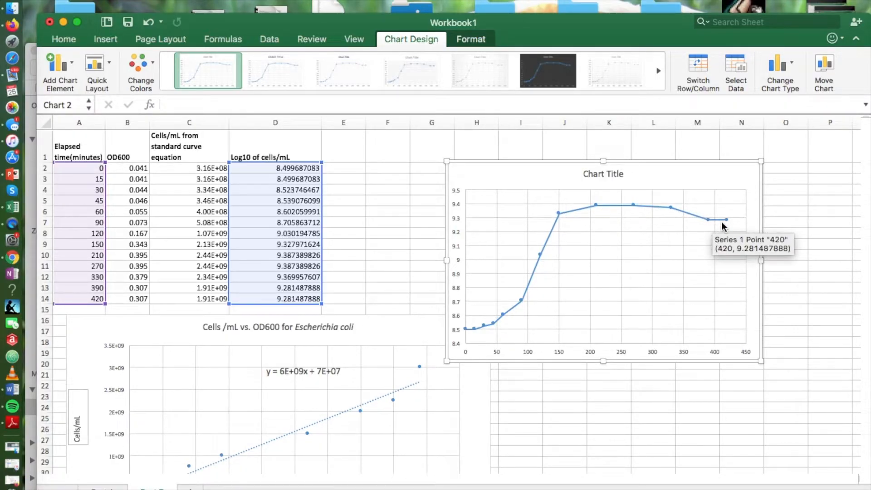
mouse_move(800, 196)
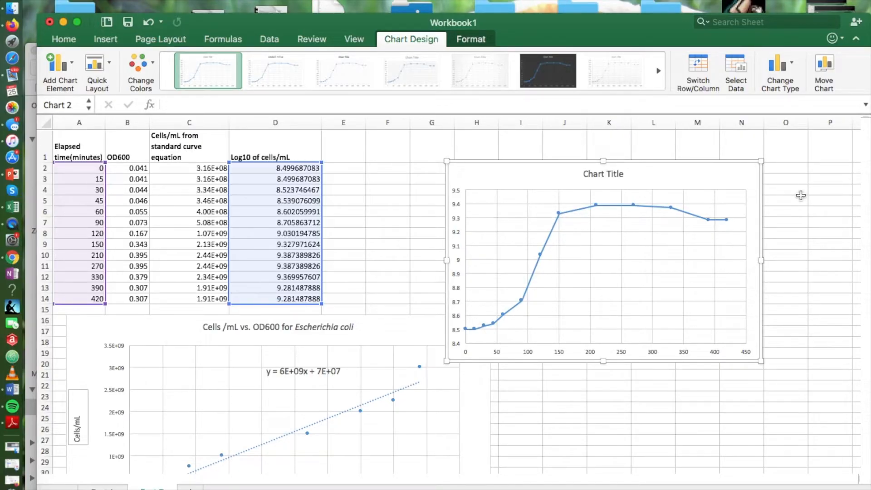
mouse_move(644, 290)
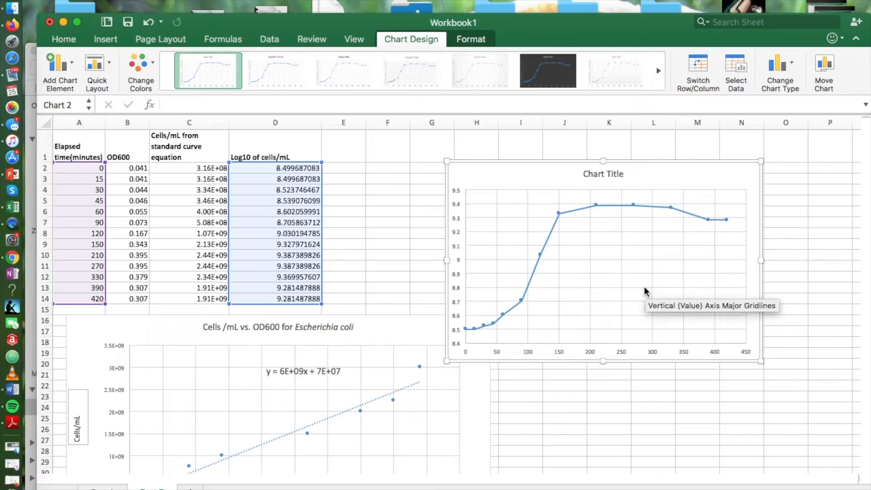
mouse_move(523, 299)
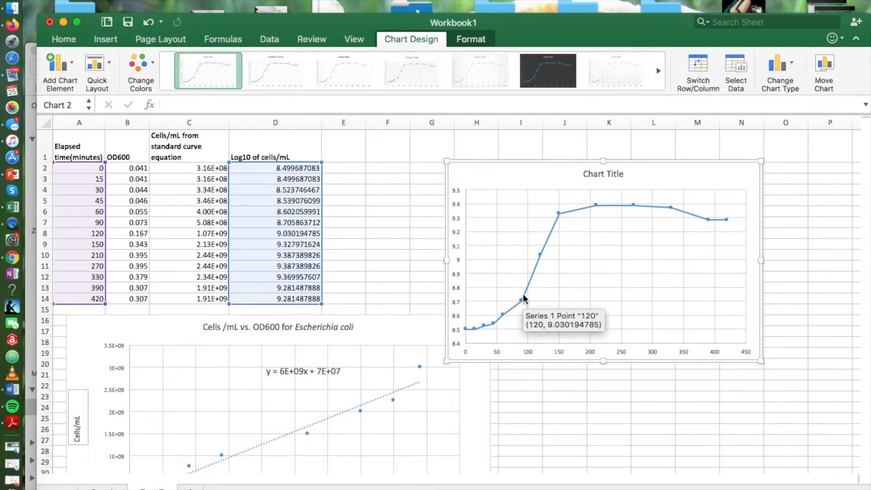
mouse_move(546, 247)
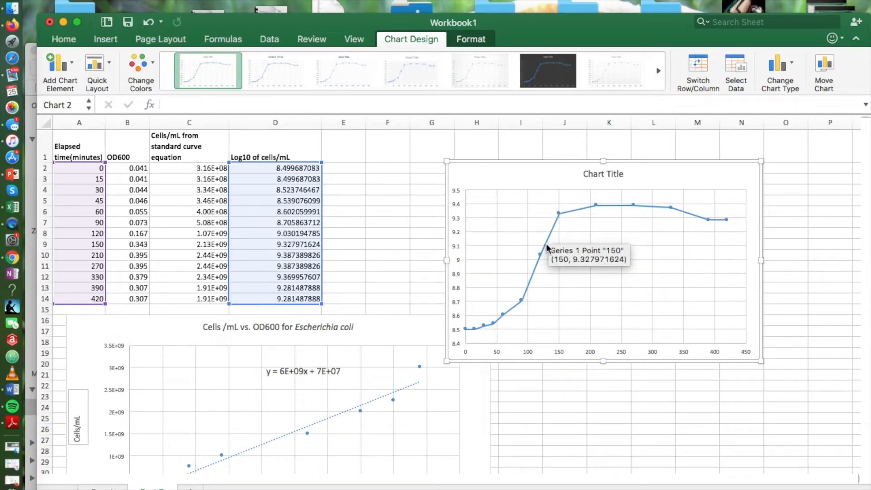
mouse_move(525, 301)
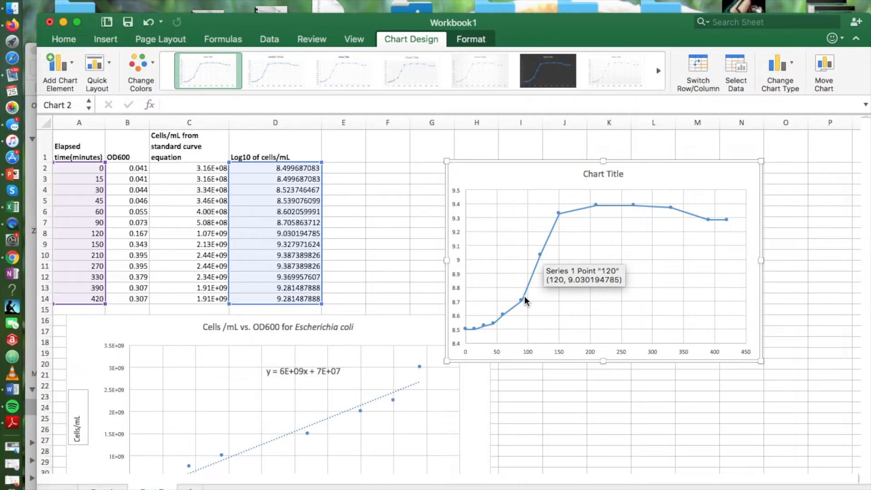
mouse_move(608, 392)
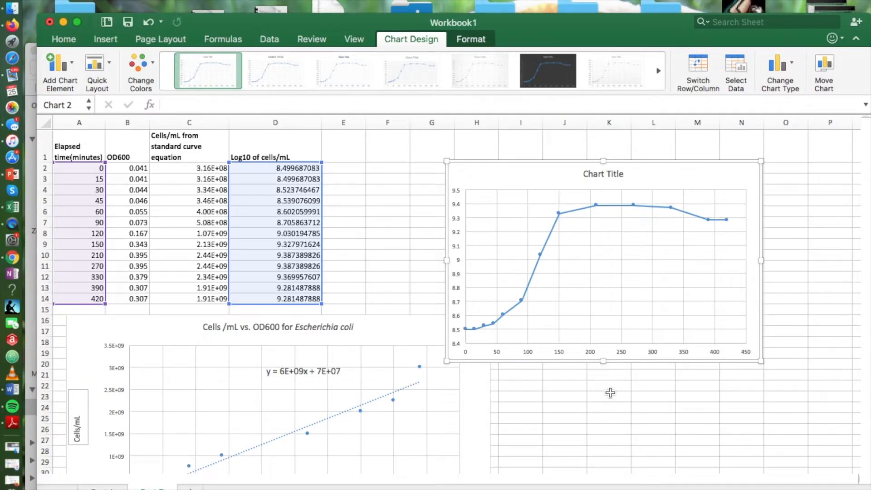
mouse_move(608, 404)
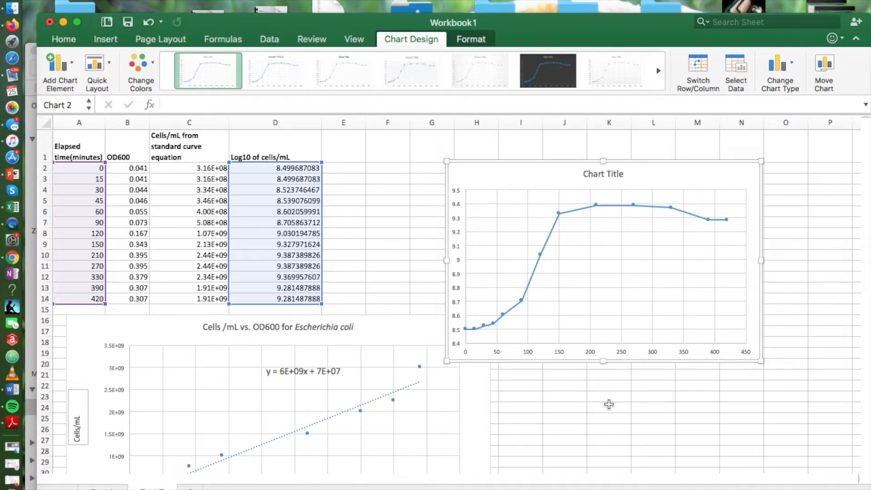
Add a t1= label below the chart with the value 150 beside it
click(607, 405)
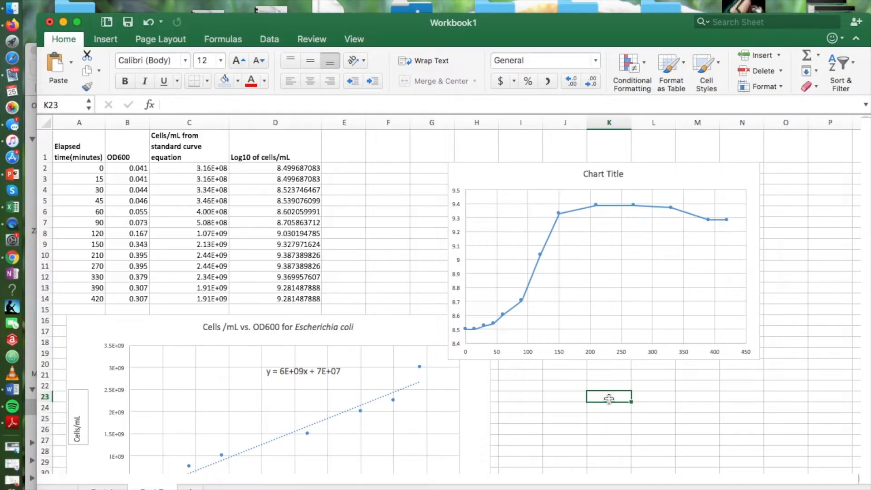
text(x)
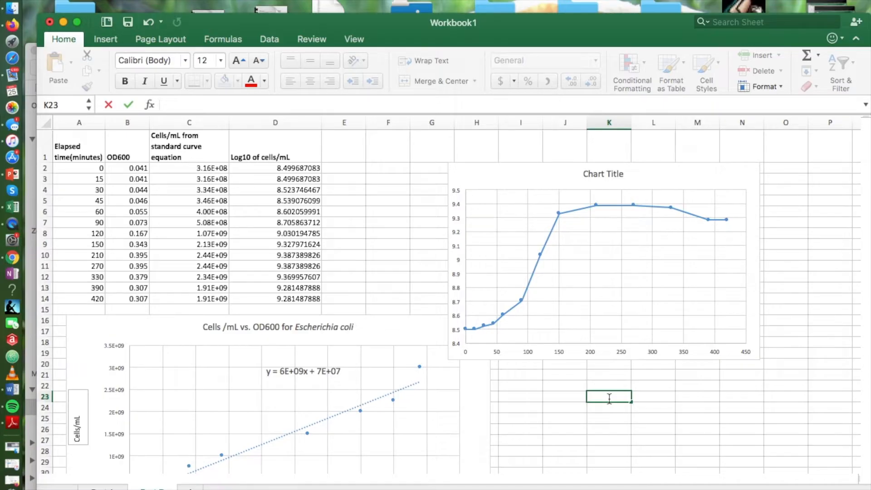
text(t)
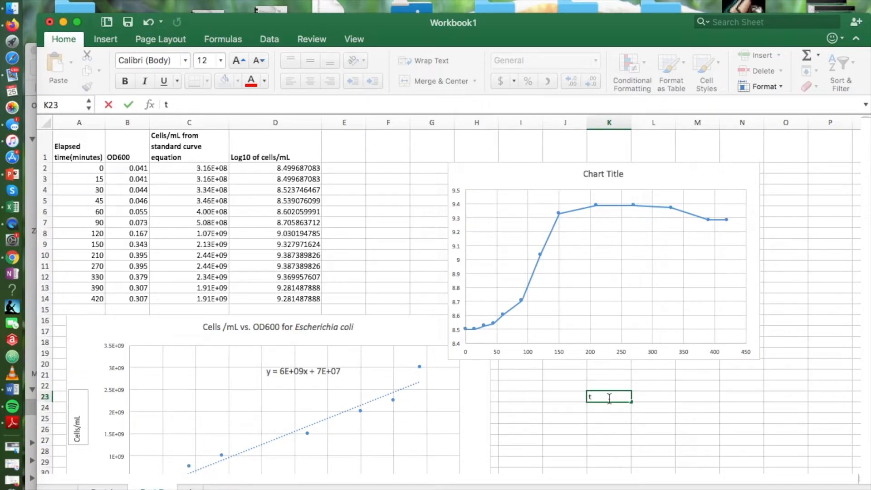
text(1=)
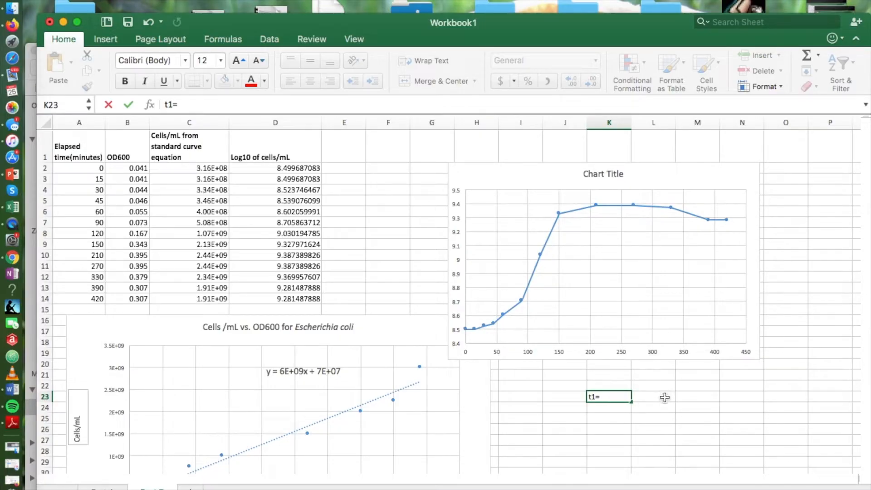
click(664, 397)
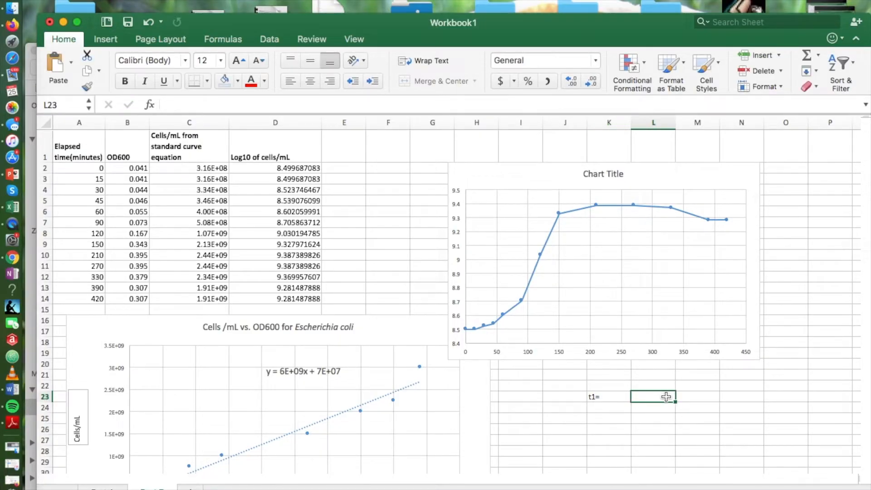
mouse_move(548, 249)
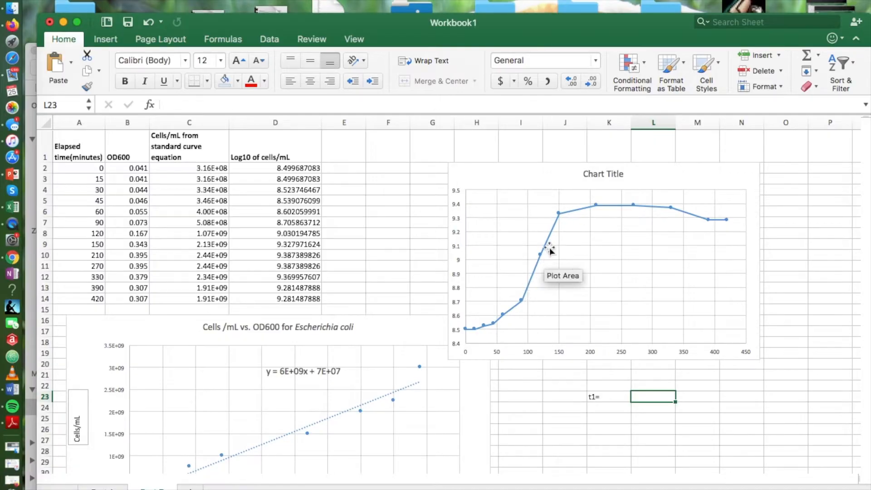
mouse_move(559, 216)
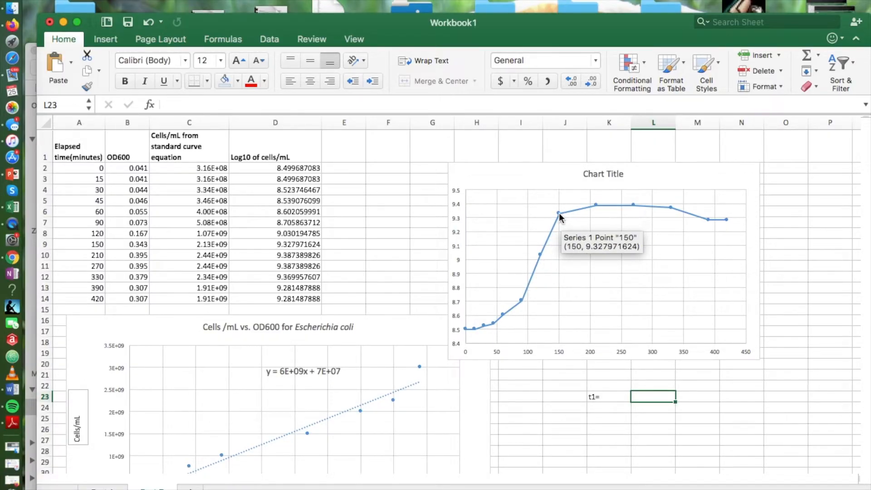
mouse_move(652, 399)
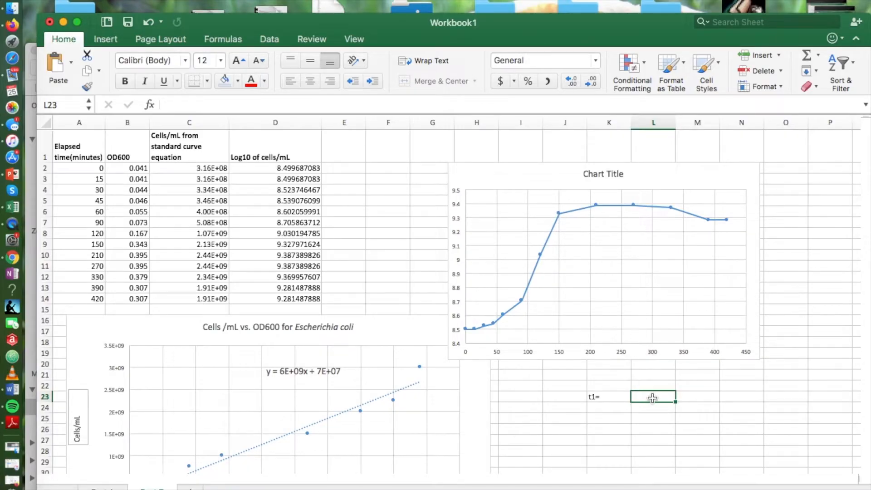
text(1)
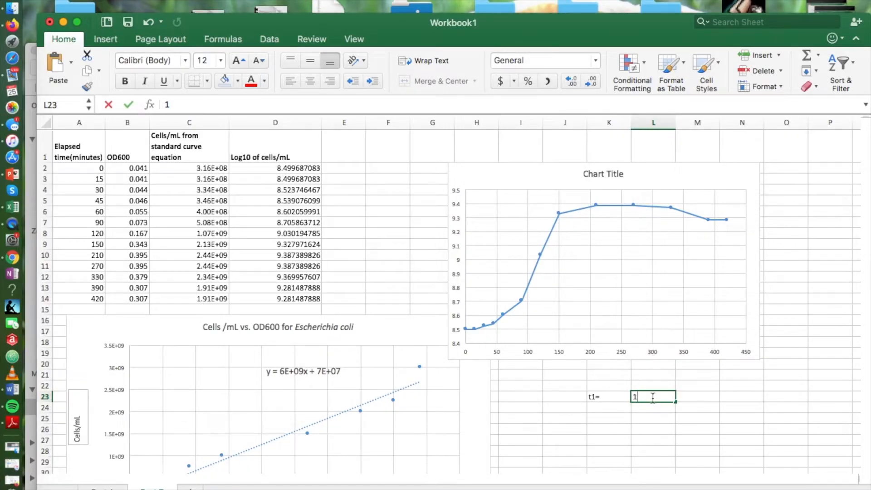
text(50)
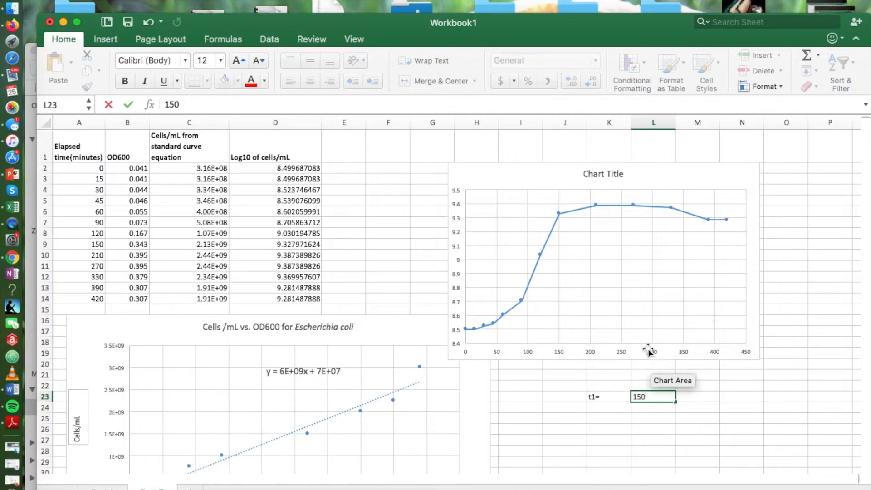
mouse_move(559, 215)
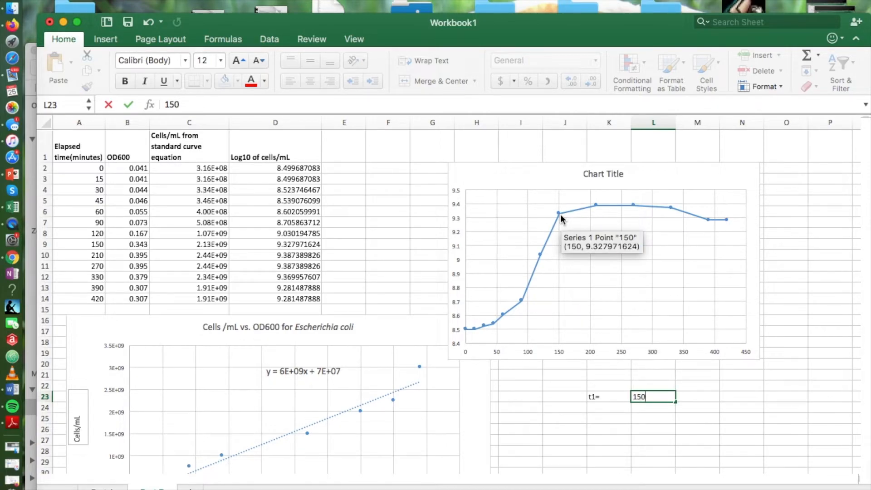
mouse_move(544, 259)
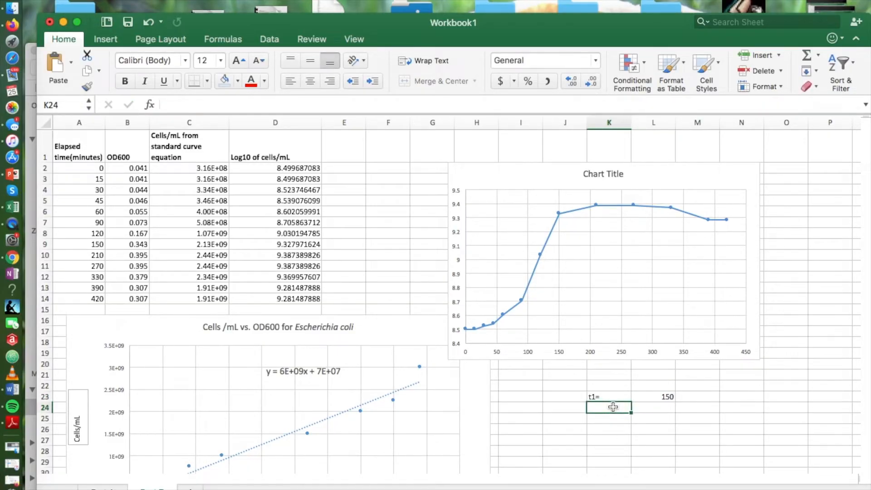
Add a t0 label below t1 and start entering its value 120
text(t0=)
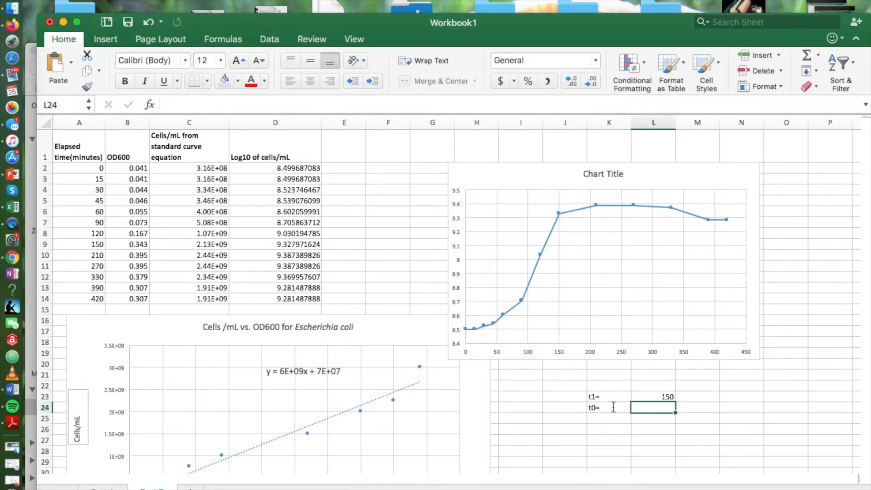
text(120)
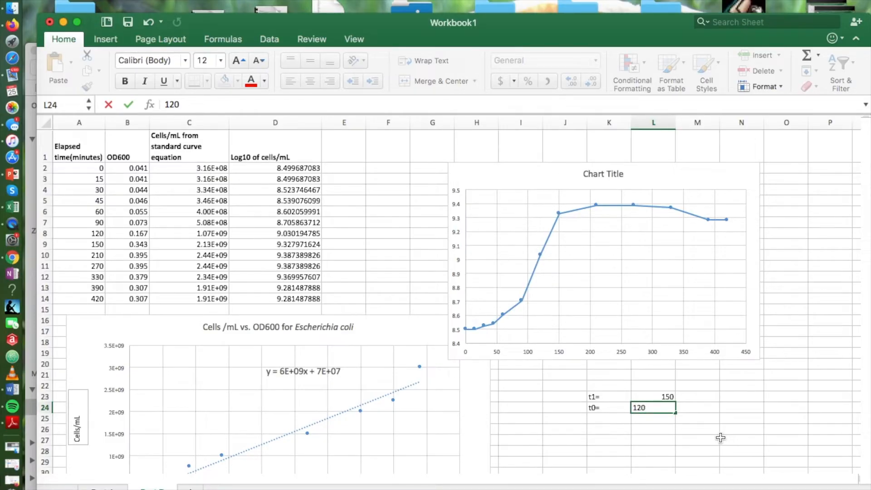
Commit t0 = 120, add an x1= label in K26 and select L26 for its value
click(743, 441)
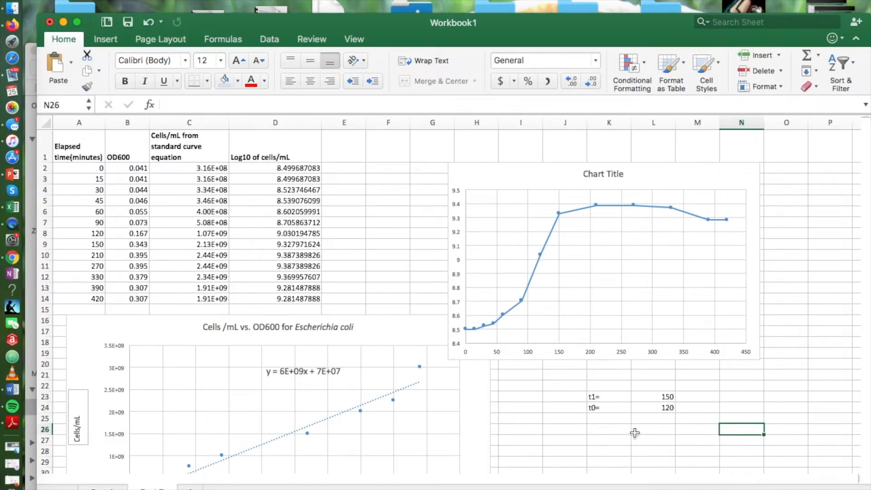
click(613, 429)
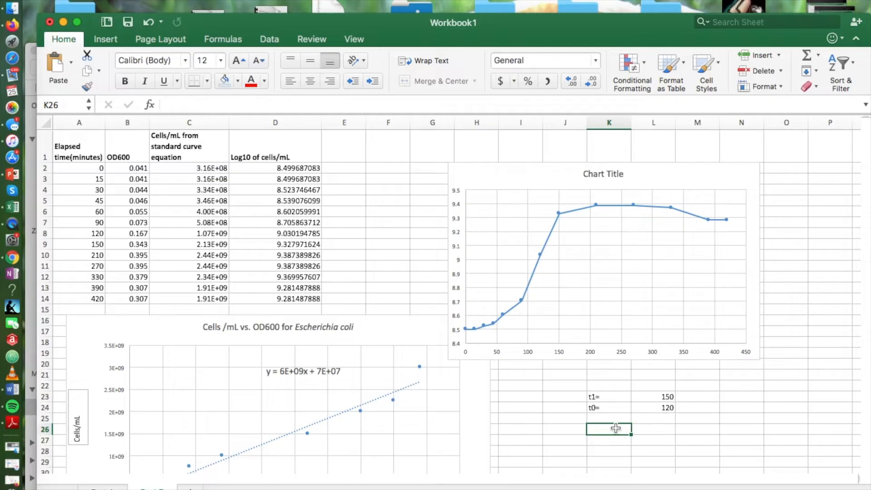
text(x)
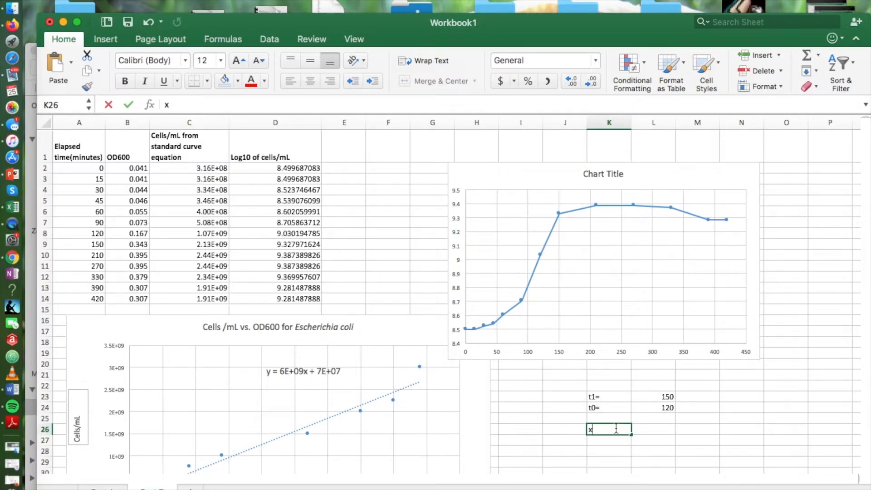
text(1=)
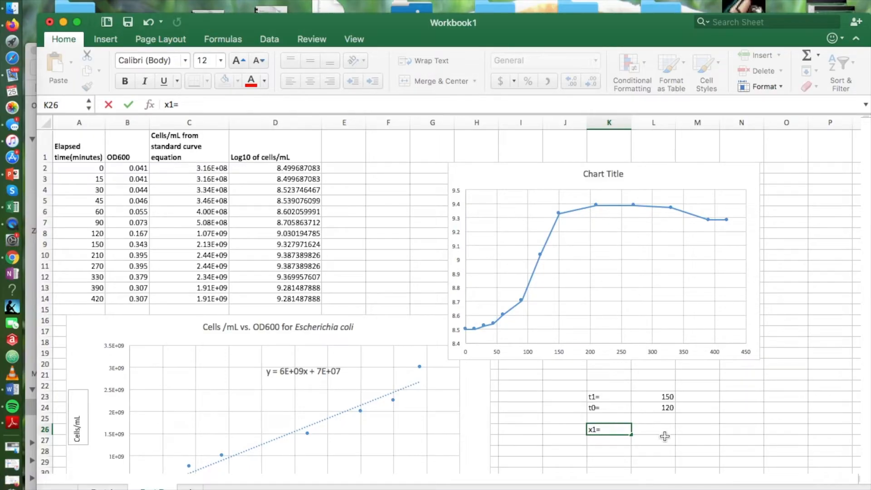
click(666, 430)
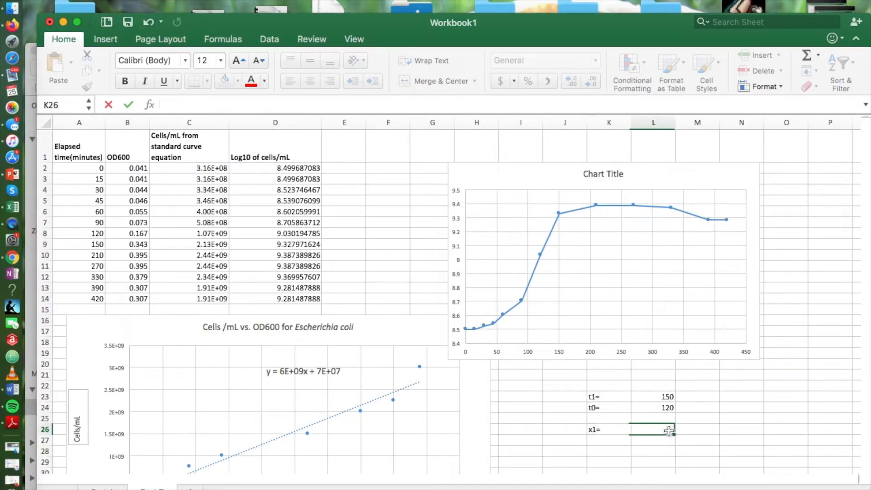
click(650, 429)
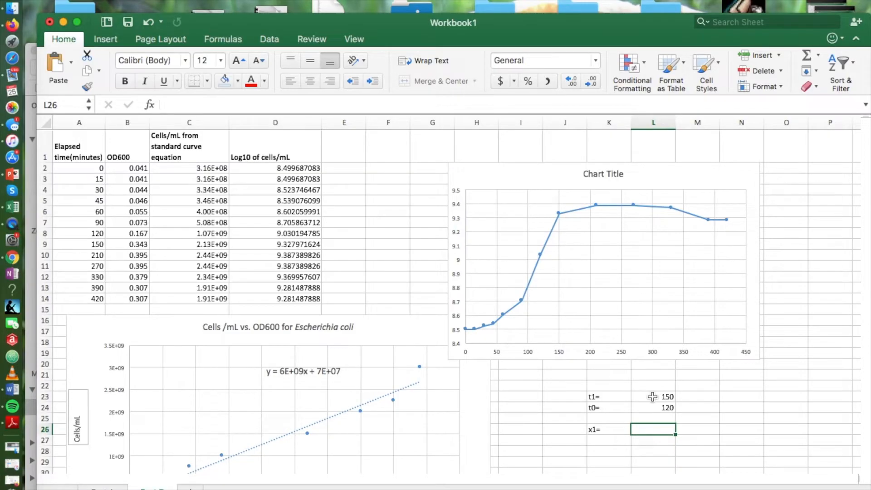
mouse_move(498, 262)
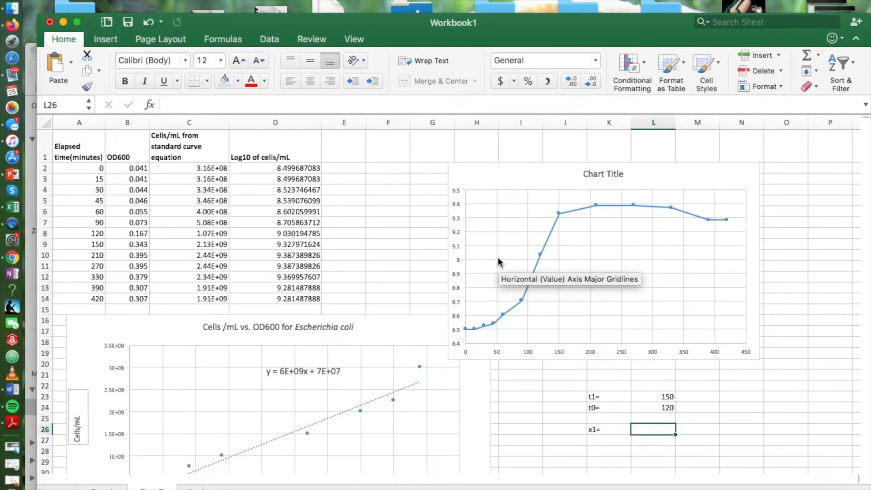
mouse_move(303, 246)
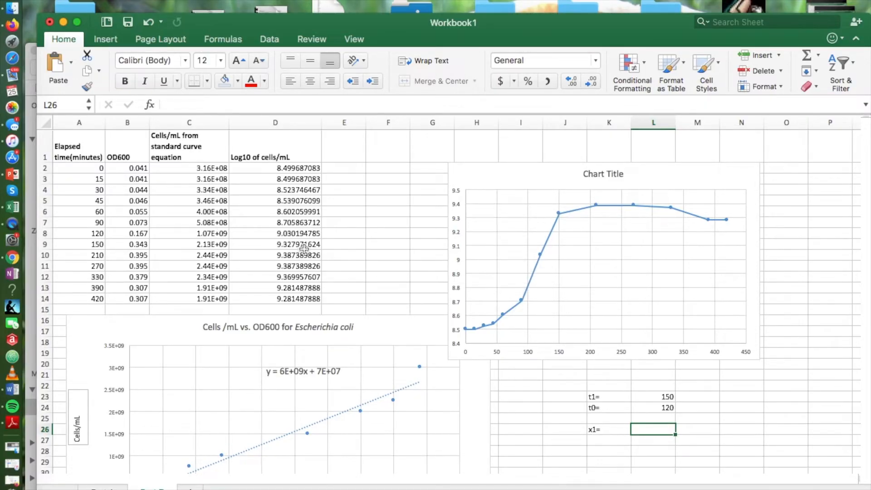
Paste D9's value 9.32797162 into L26 beside x1= as a plain number via Values Only
click(275, 244)
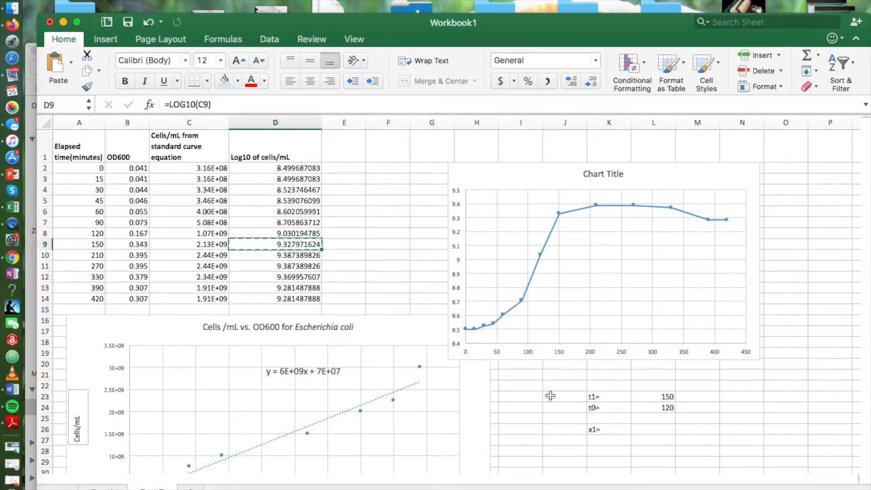
click(653, 430)
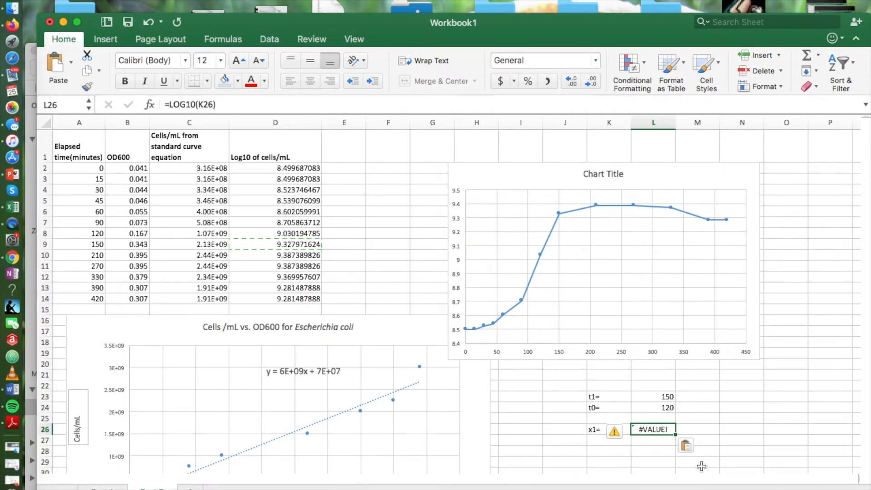
click(686, 445)
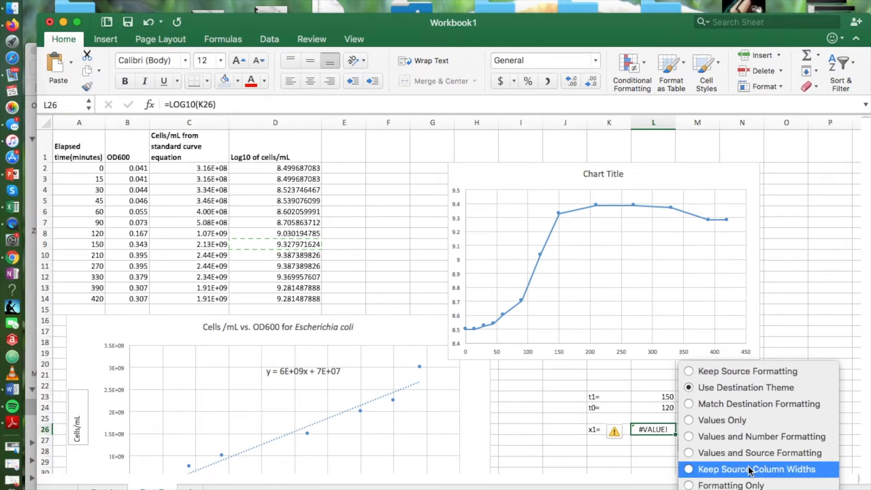
click(756, 469)
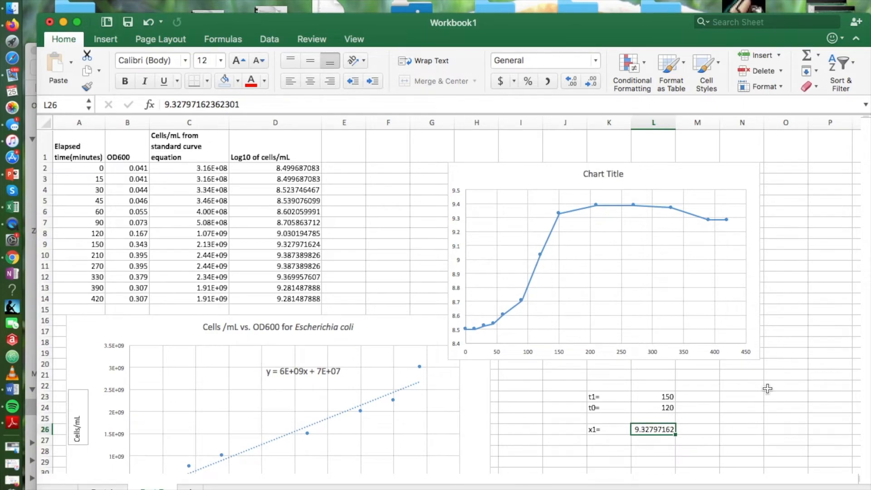
Label K27 as x0= and copy the 120-minute log10 count 9.03019479 from D8
click(604, 454)
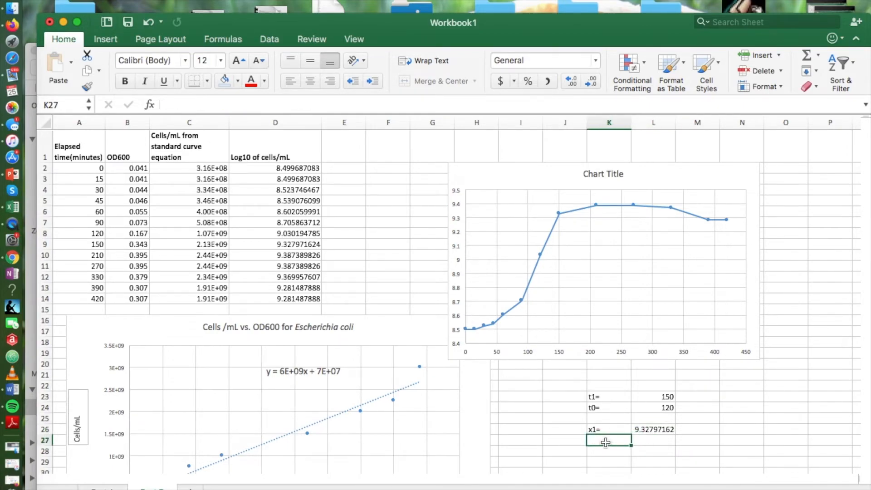
text(x0)
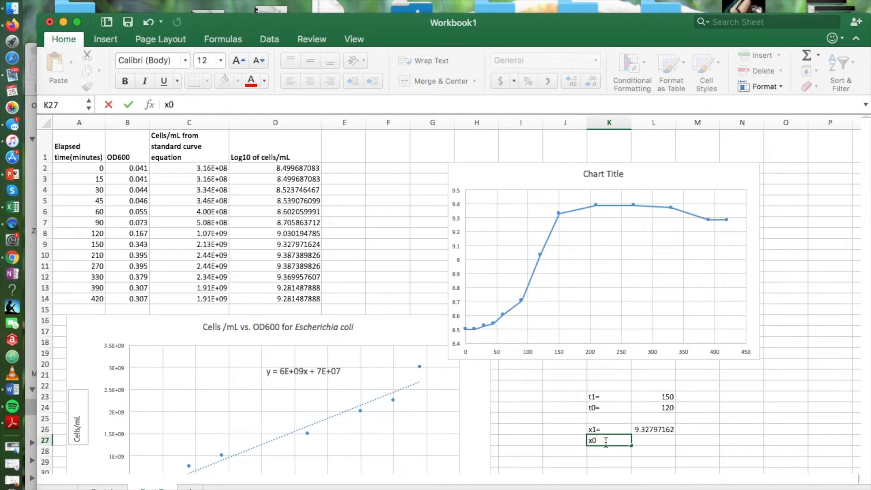
text(=)
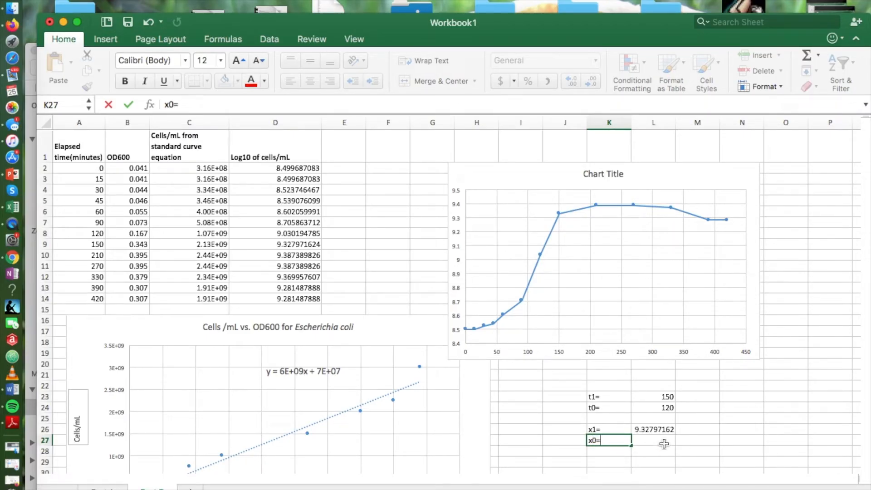
click(660, 442)
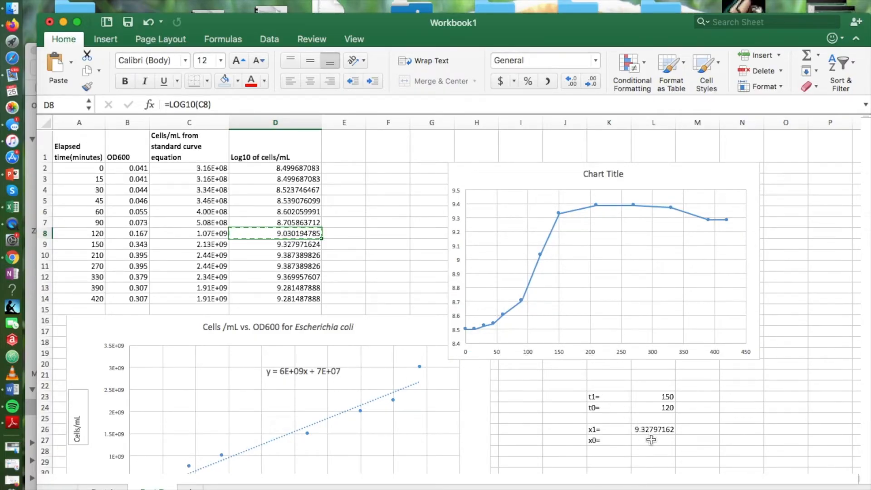
Paste 9.03019479 into L27 as Values Only so x0 holds a plain number
click(651, 440)
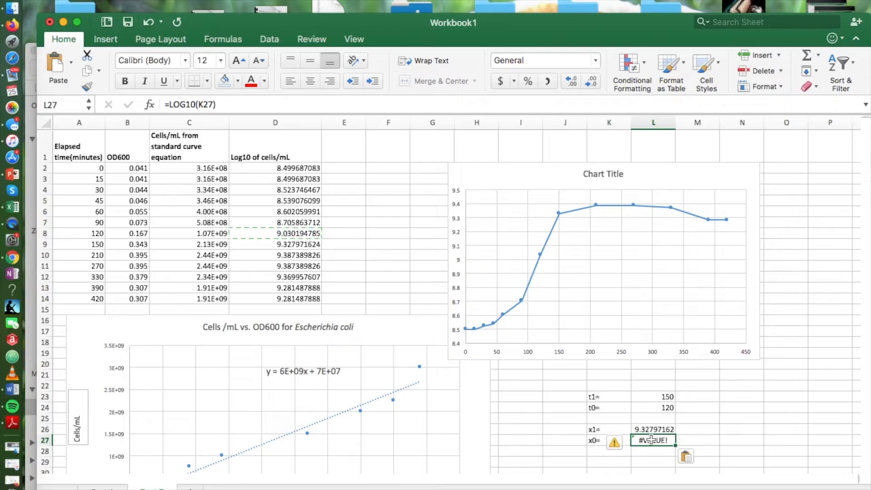
click(685, 456)
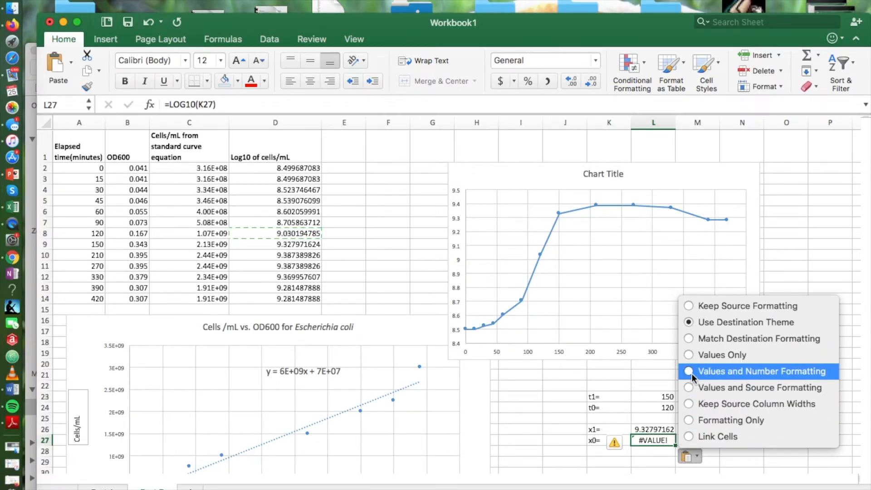
click(756, 371)
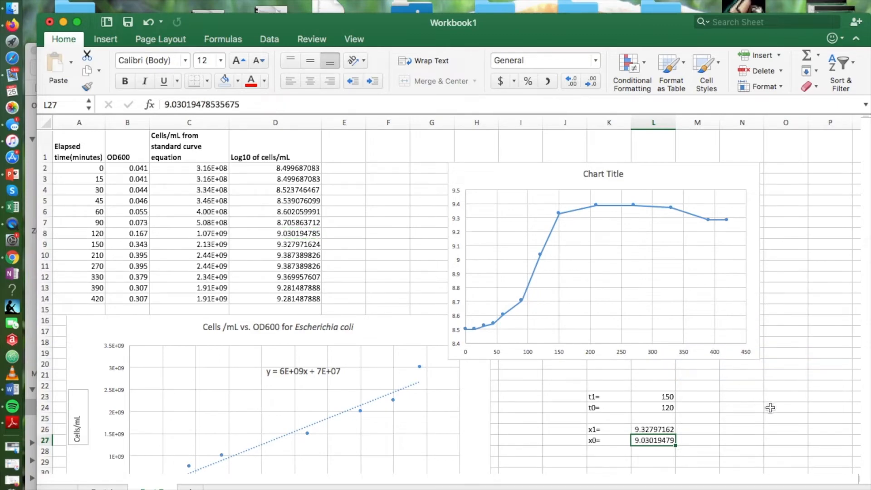
click(767, 407)
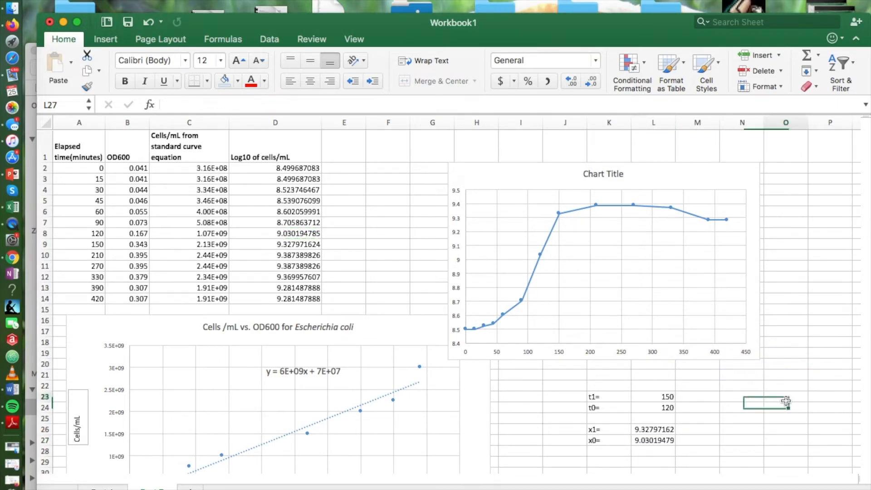
click(787, 411)
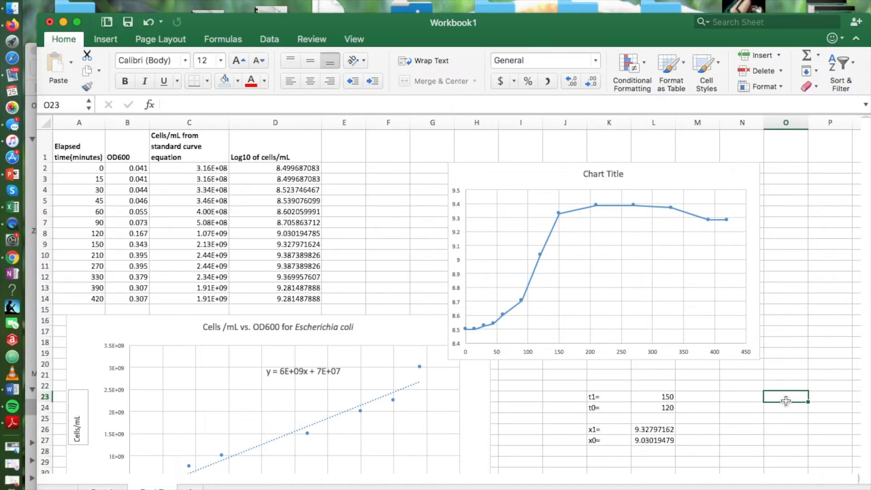
Enter a t= label in K25 with the value 30 in L25, then move to K29
scroll(down, 3)
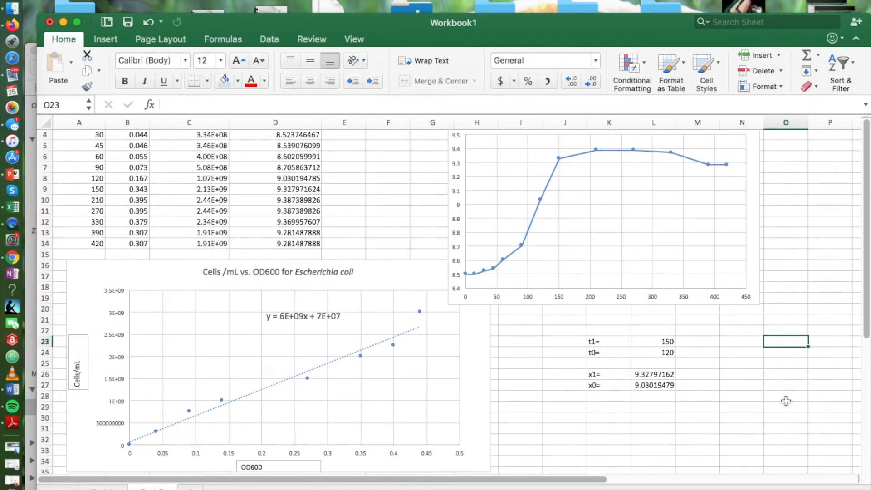
scroll(down, 3)
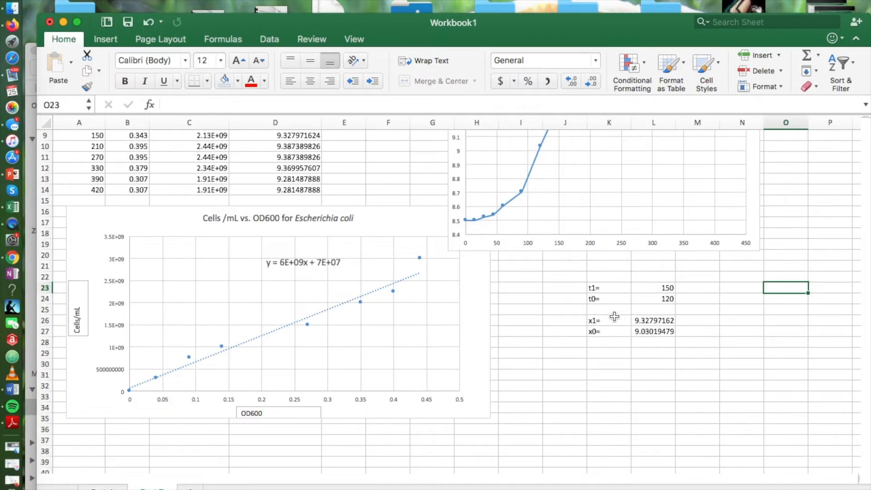
click(610, 309)
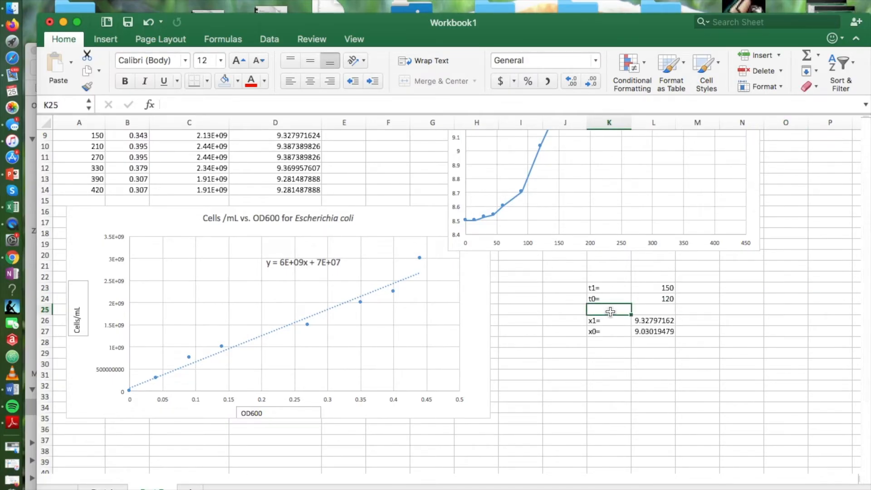
text(t=)
click(653, 309)
text(3)
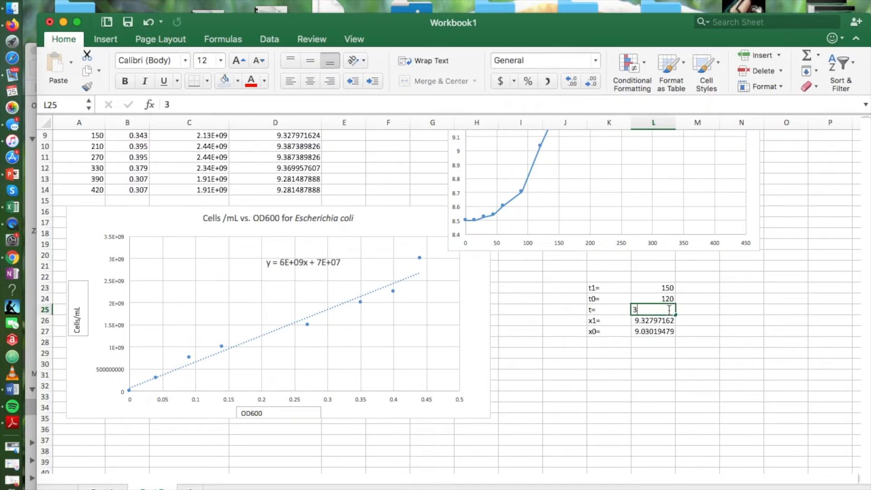
text(0)
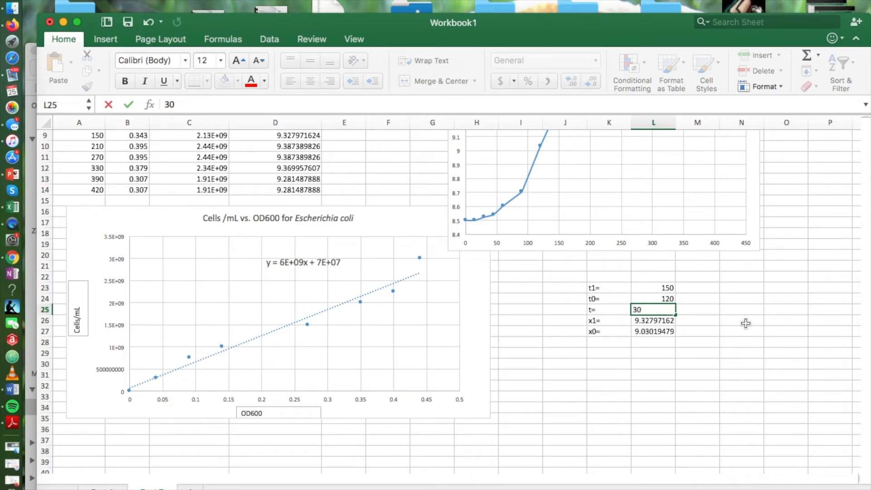
click(737, 321)
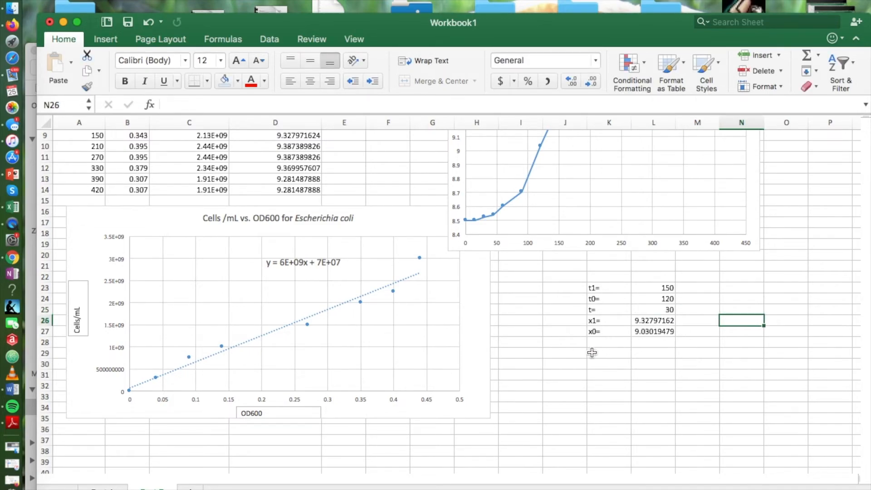
click(590, 353)
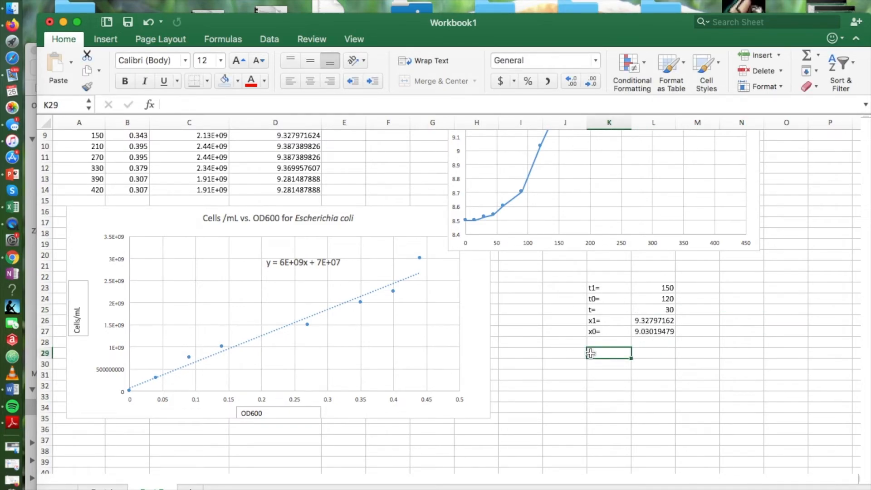
Label K29 as k= and begin the formula in L29 with the (x1 − x0) numerator
text(k=)
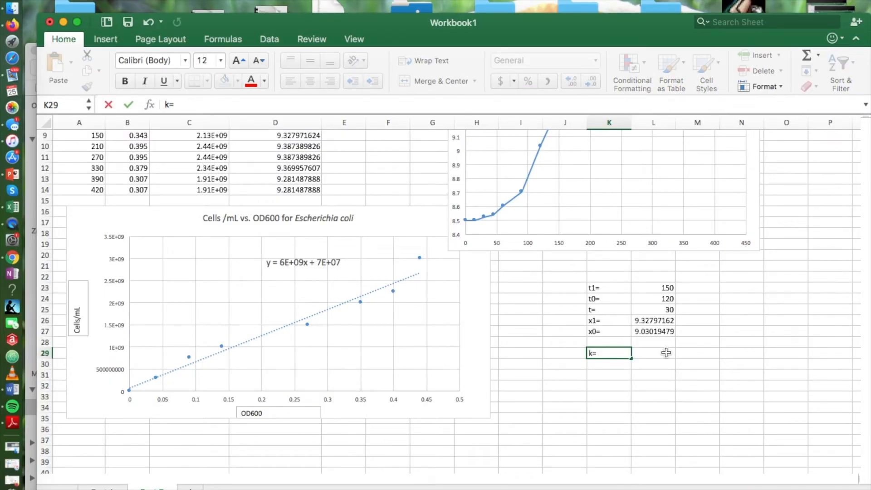
click(653, 353)
text(=)
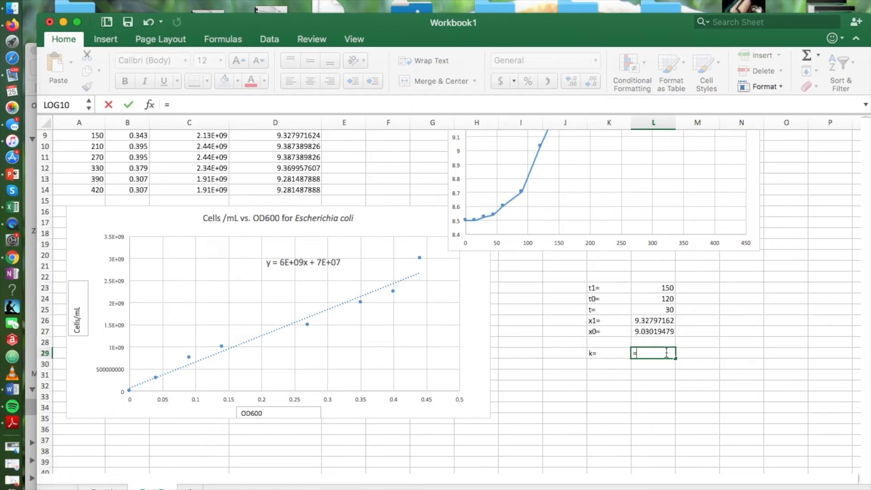
text(()
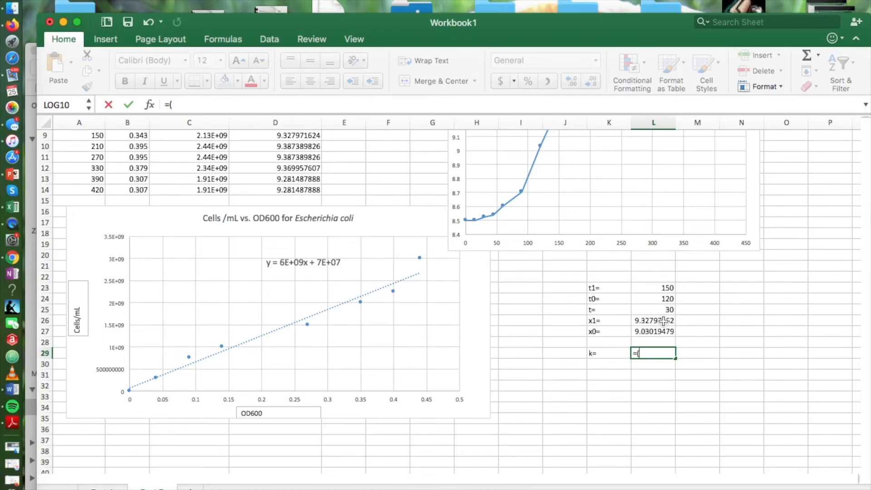
click(652, 321)
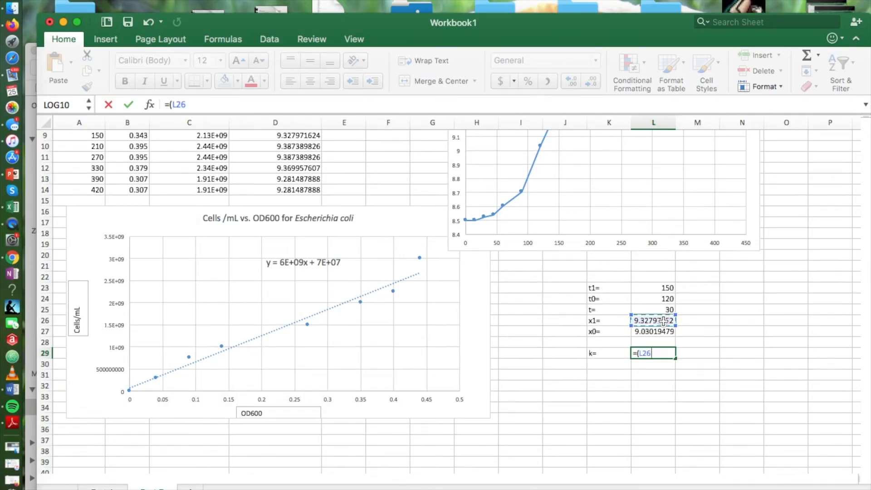
text(-L27))
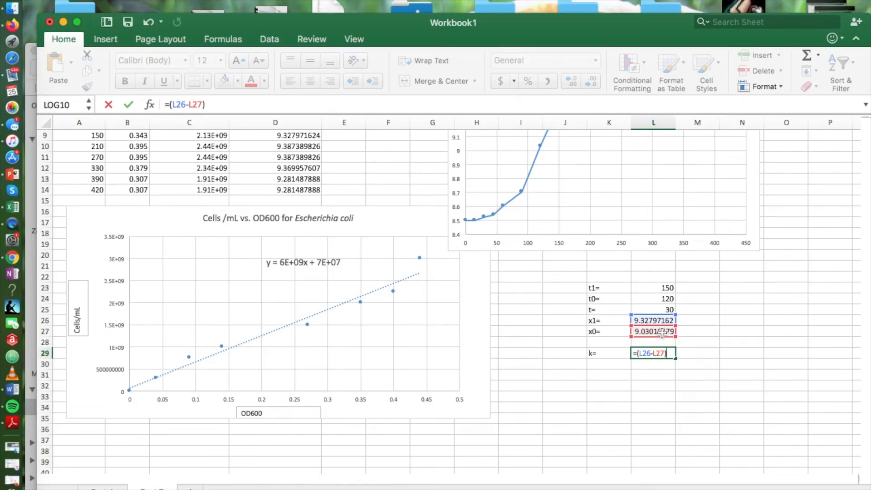
Complete k as =(L26-L27)/(L25*0.301), giving 0.03297639
text(/)
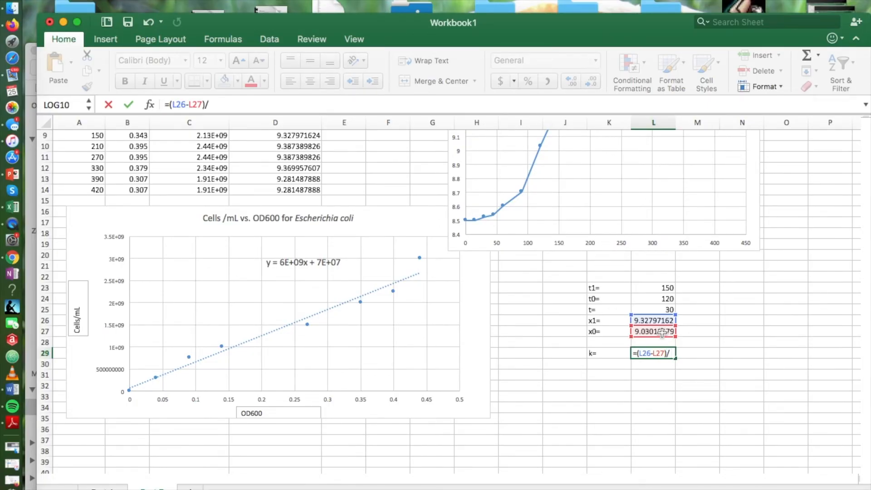
text(()
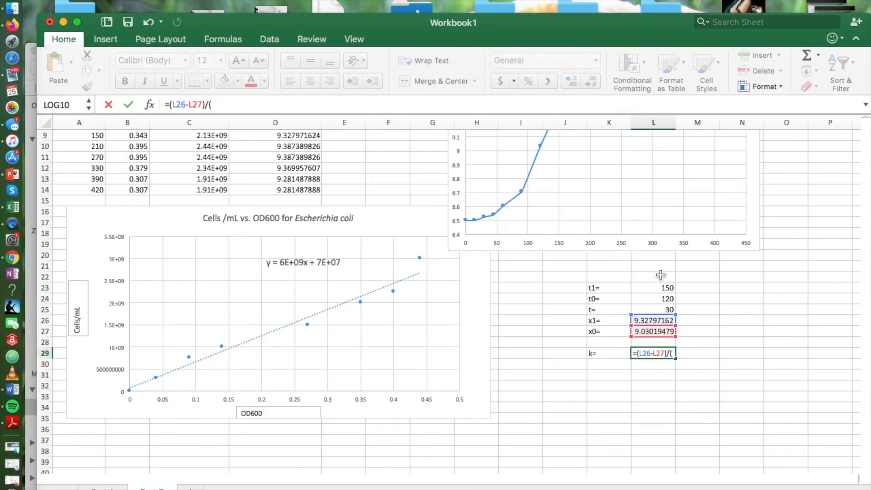
click(652, 310)
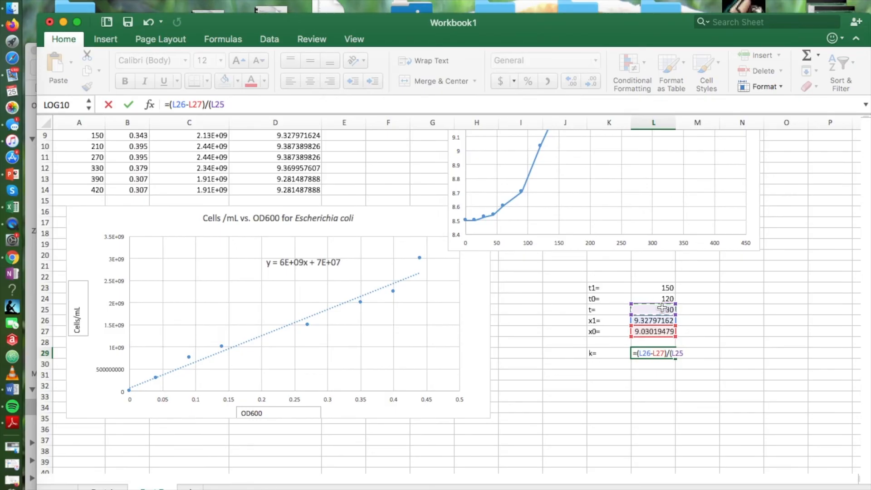
text(*)
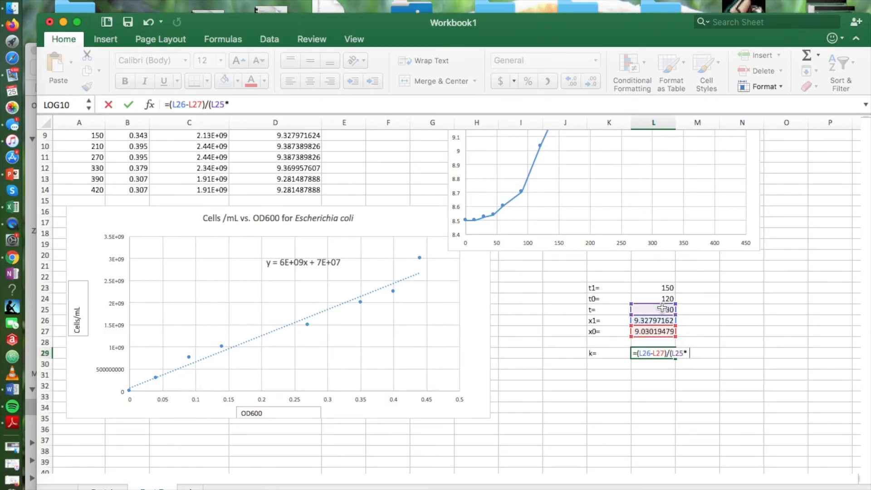
text(0.301)
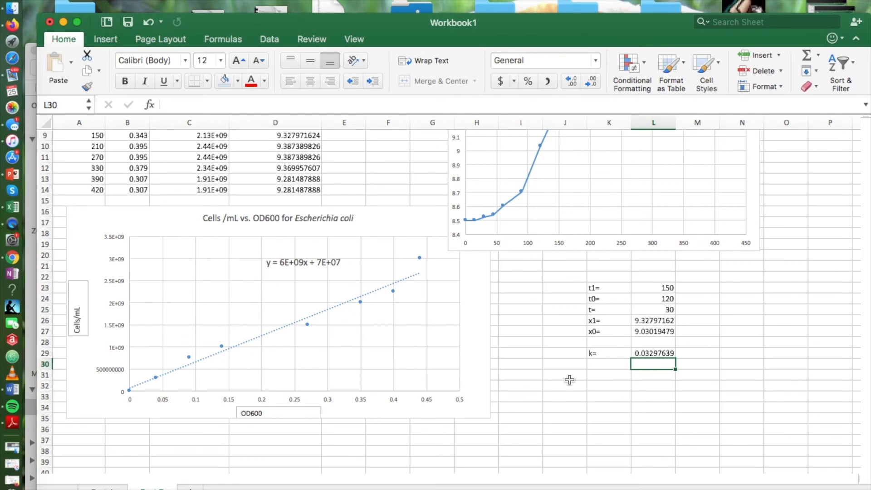
Label row 31 with 'doubling time' in J31 and 1/k= in K31
text(d)
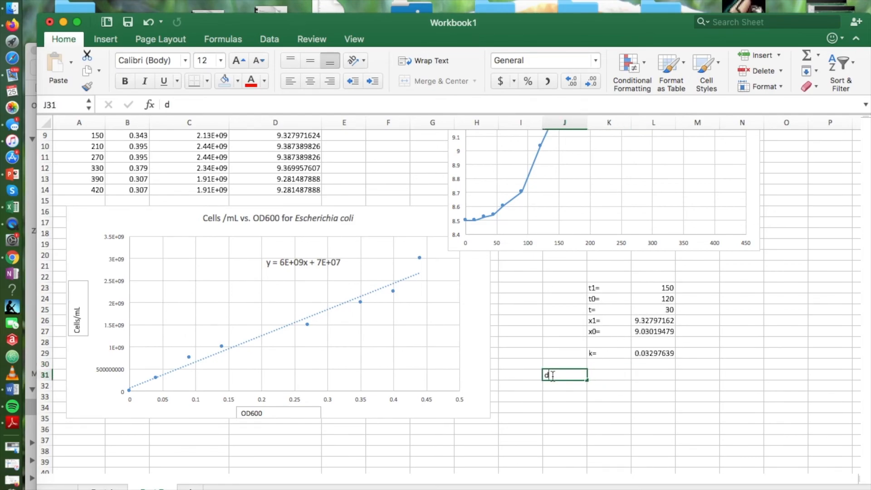
text(oubling)
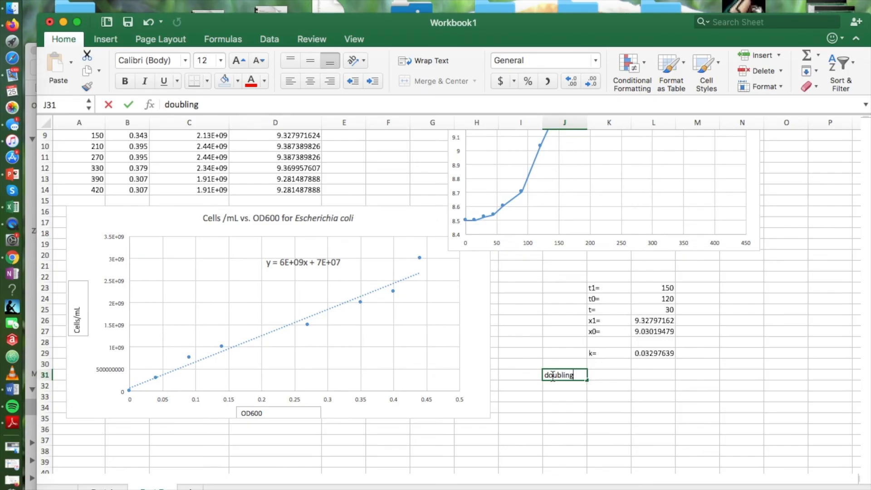
text(time)
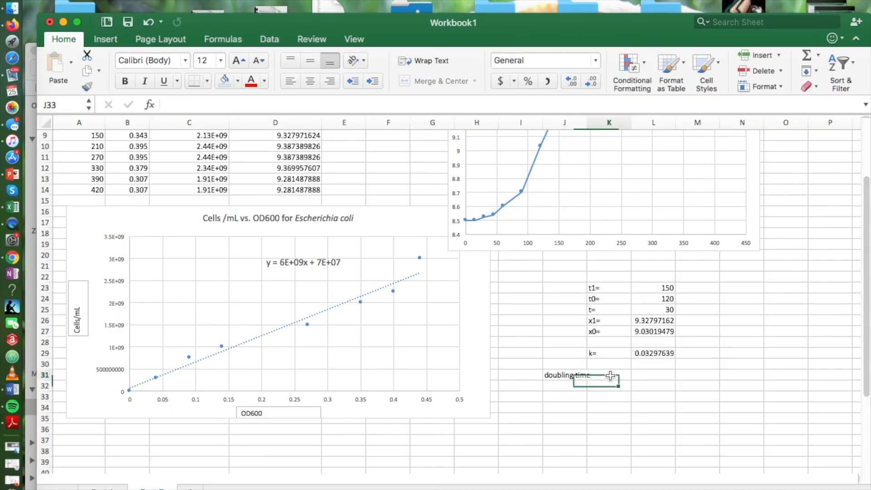
text(1/k=)
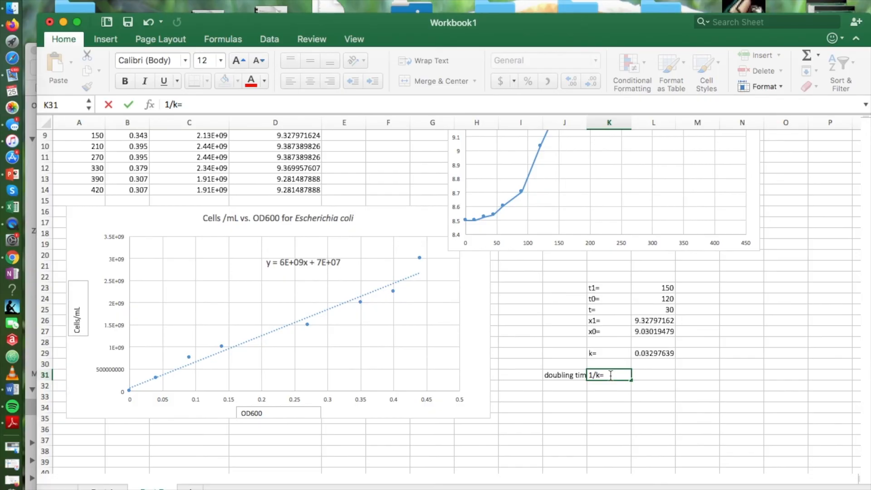
click(653, 374)
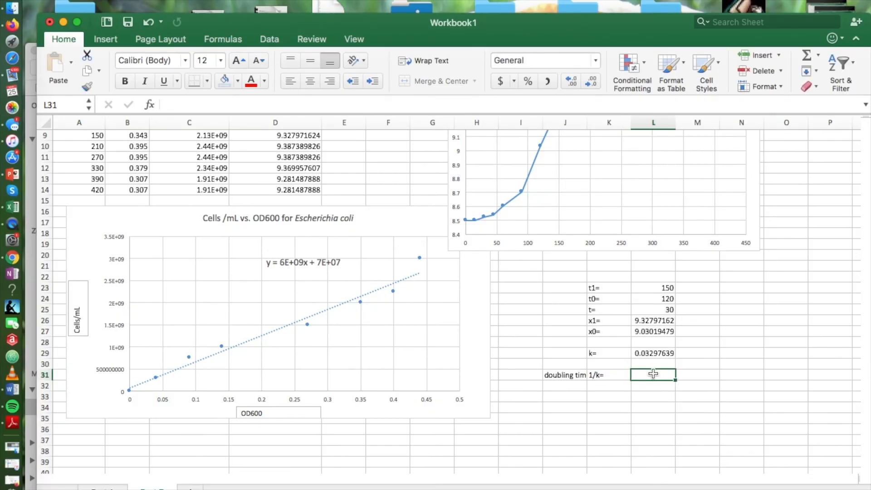
Enter =1/L29 in L31 to get a doubling time of 30.3247225
text(=)
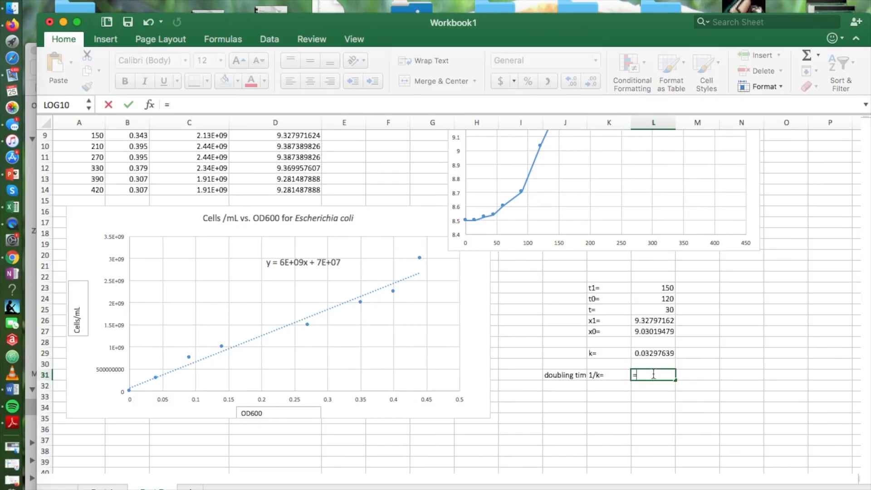
text(1/)
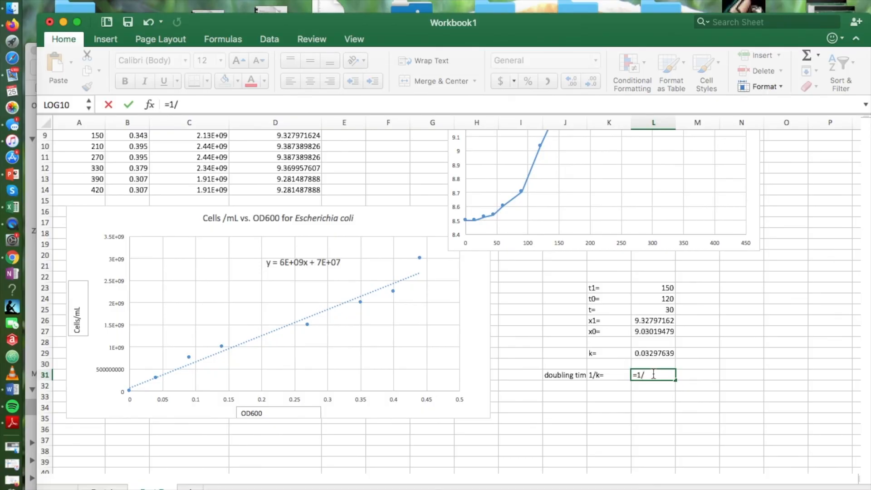
click(652, 352)
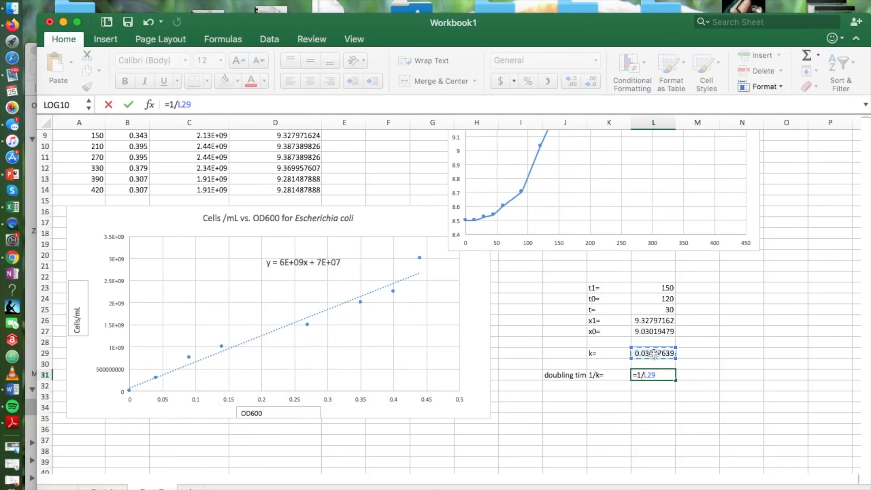
key(Enter)
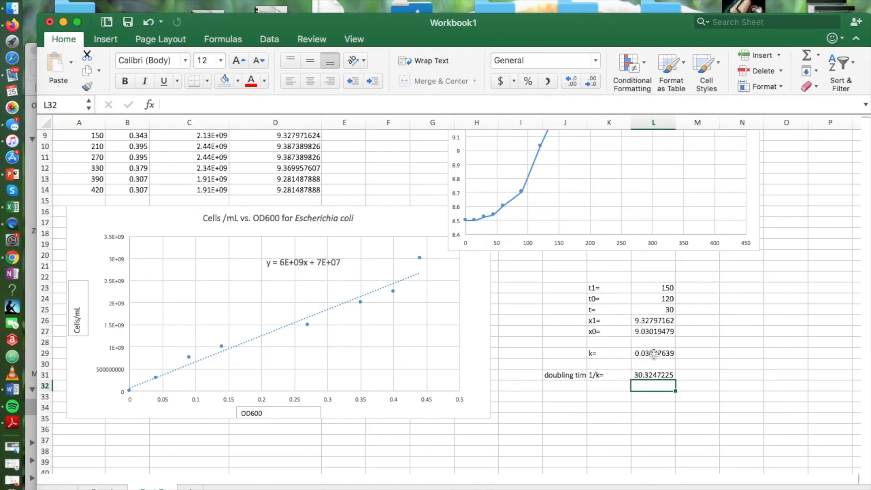
click(690, 376)
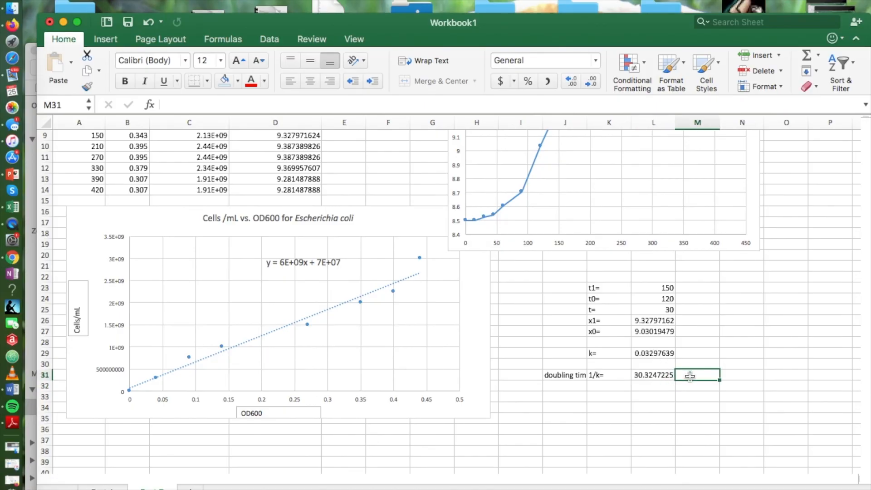
Add the unit minutes in M31 beside the doubling time 30.3247225
text(minutes)
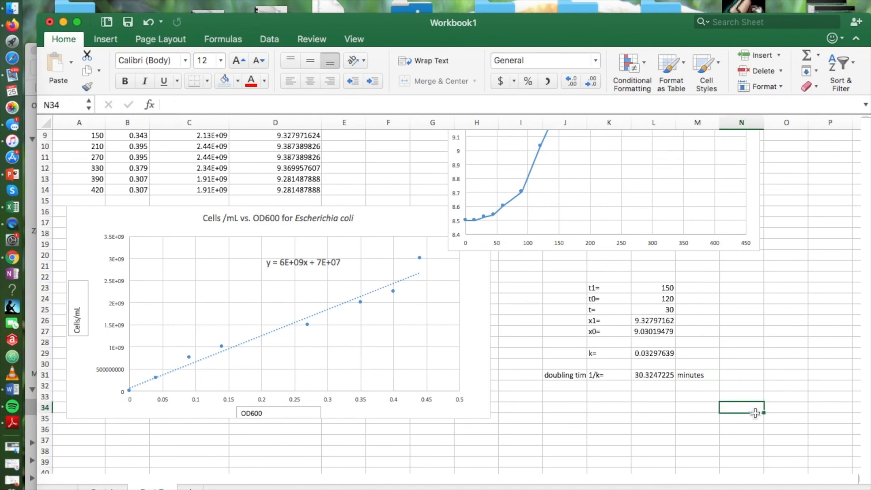
mouse_move(822, 309)
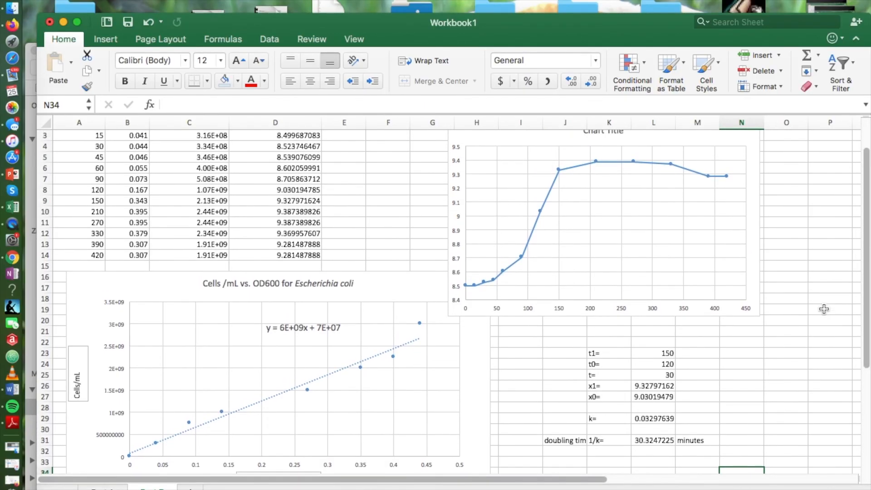
mouse_move(726, 223)
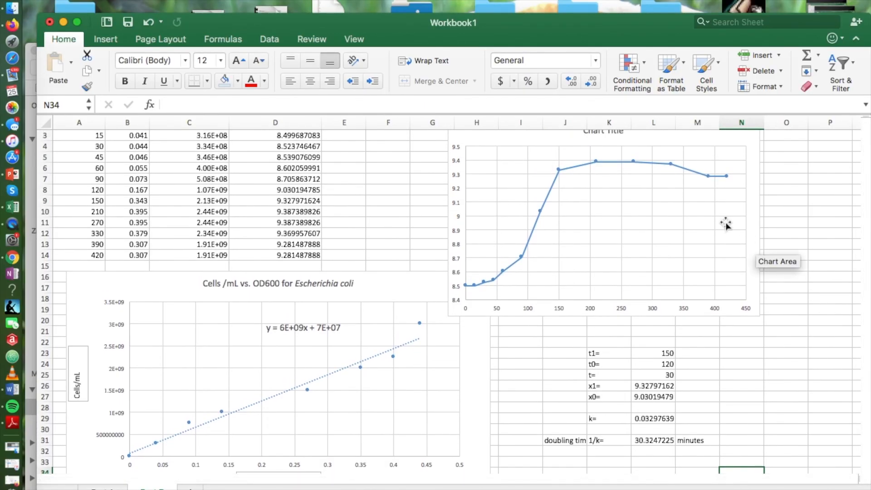
mouse_move(700, 136)
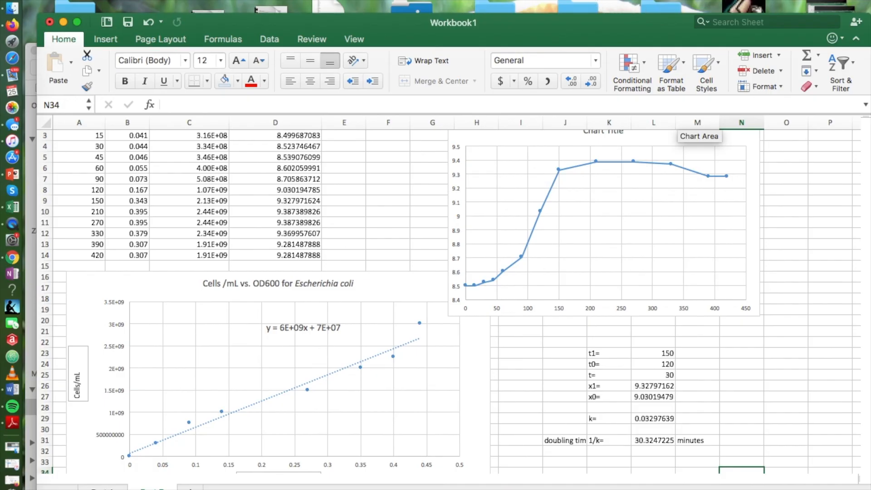